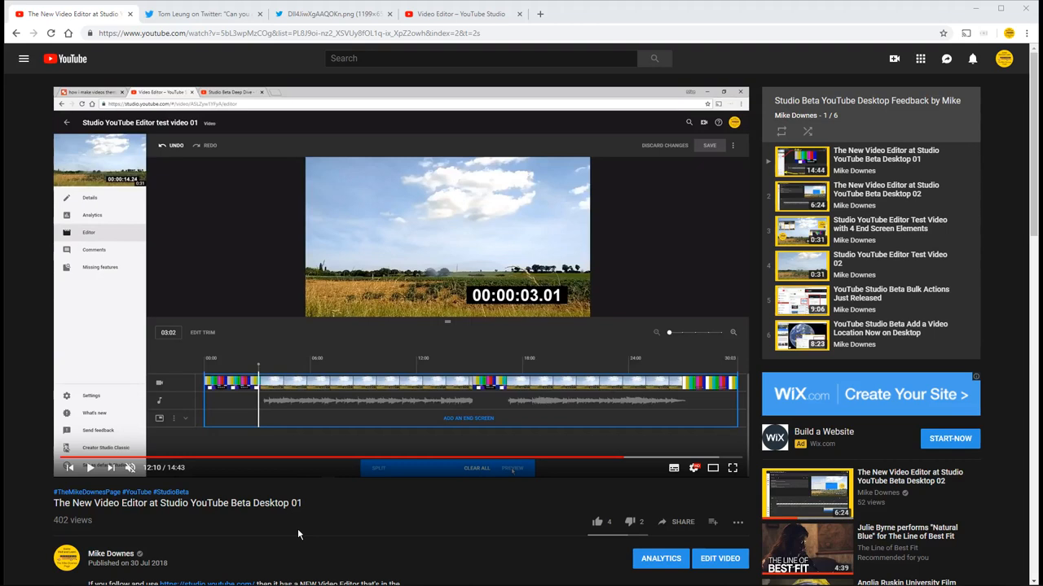
{"action": "mouse_move", "coordinate": [313, 531]}
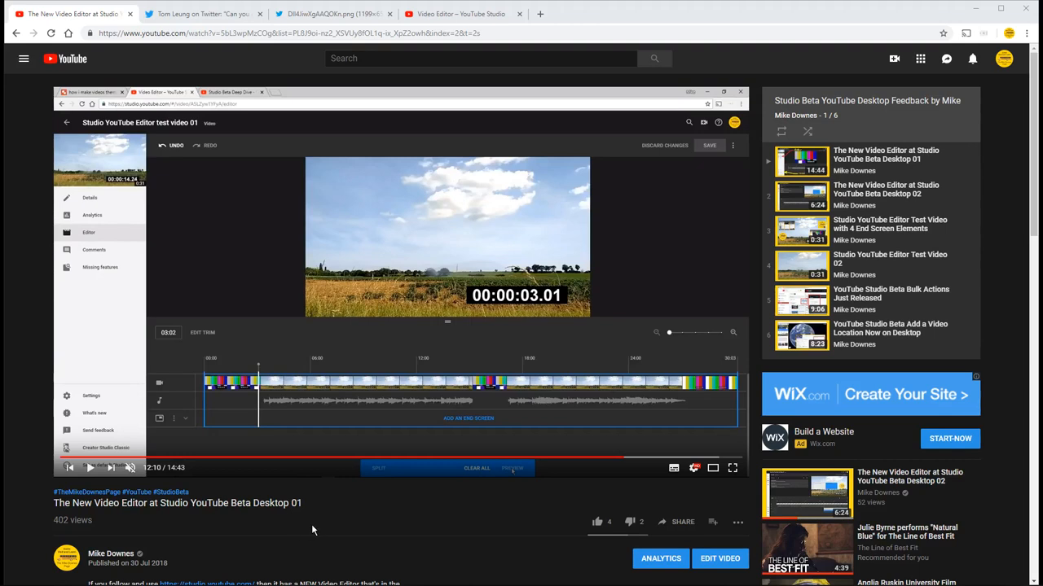
{"action": "mouse_move", "coordinate": [284, 531]}
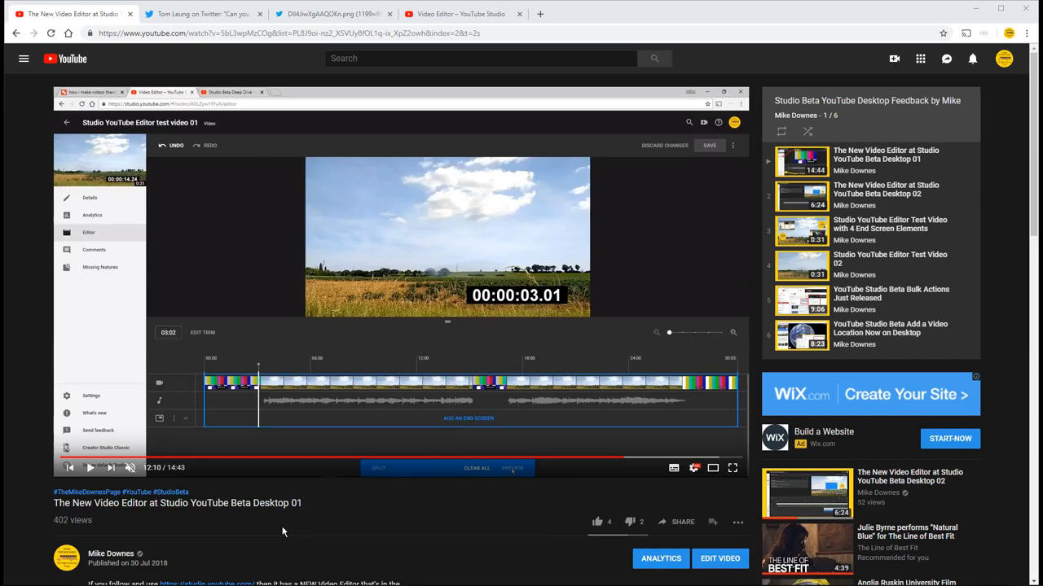
{"action": "mouse_move", "coordinate": [287, 439]}
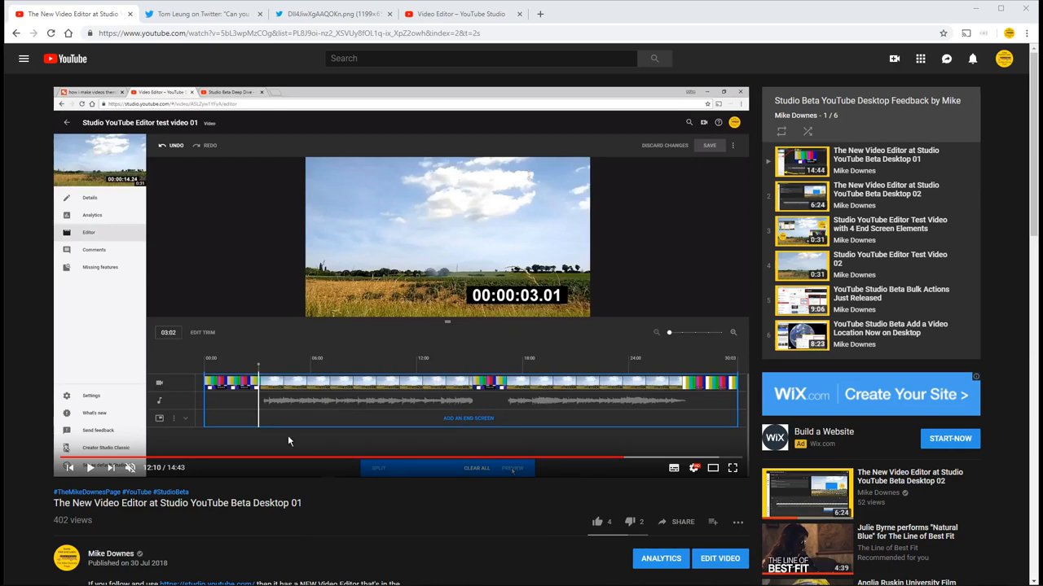
{"action": "mouse_move", "coordinate": [202, 341]}
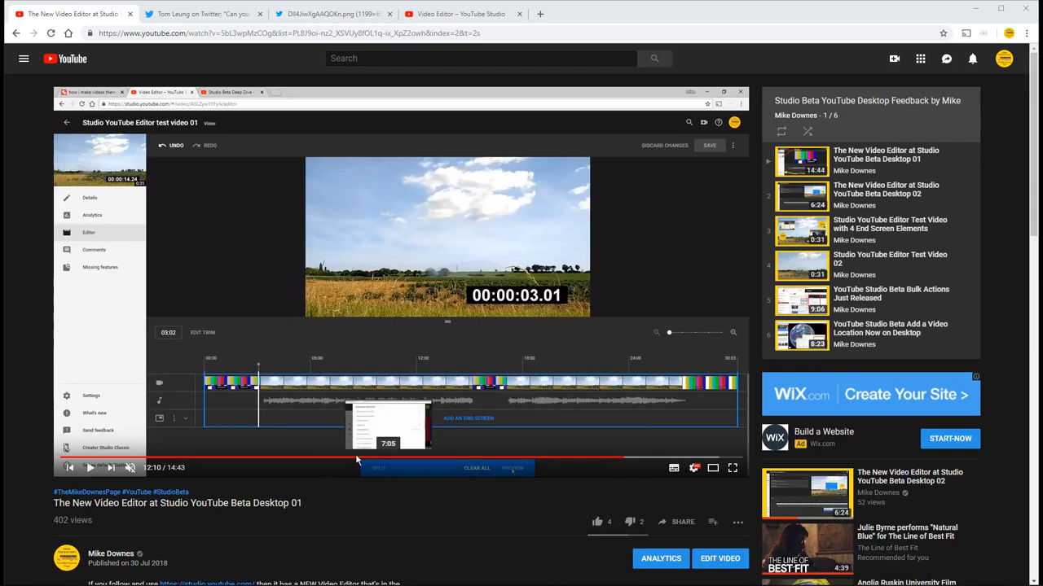
{"action": "mouse_move", "coordinate": [486, 485]}
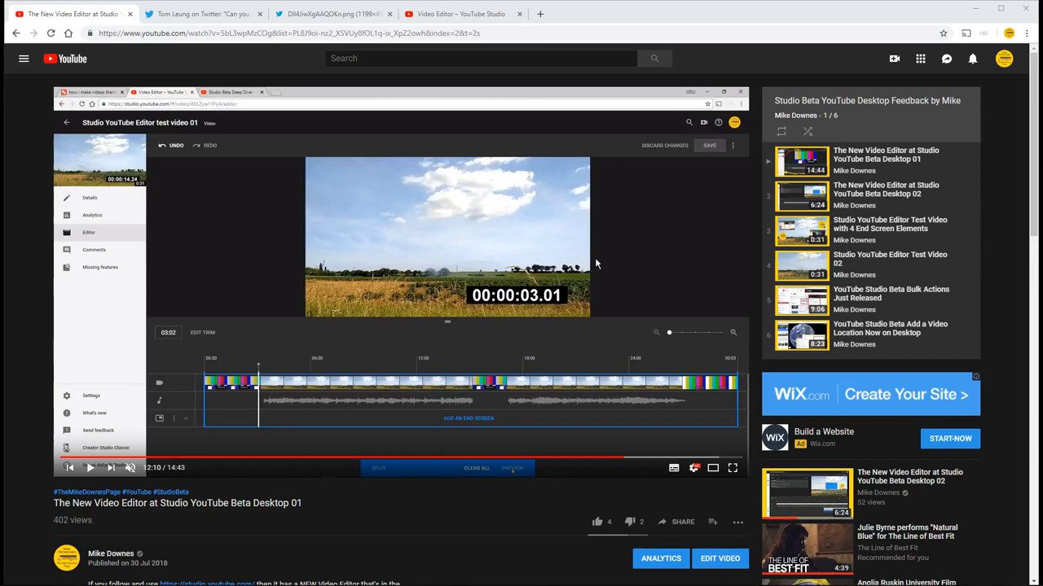
{"action": "mouse_move", "coordinate": [449, 378]}
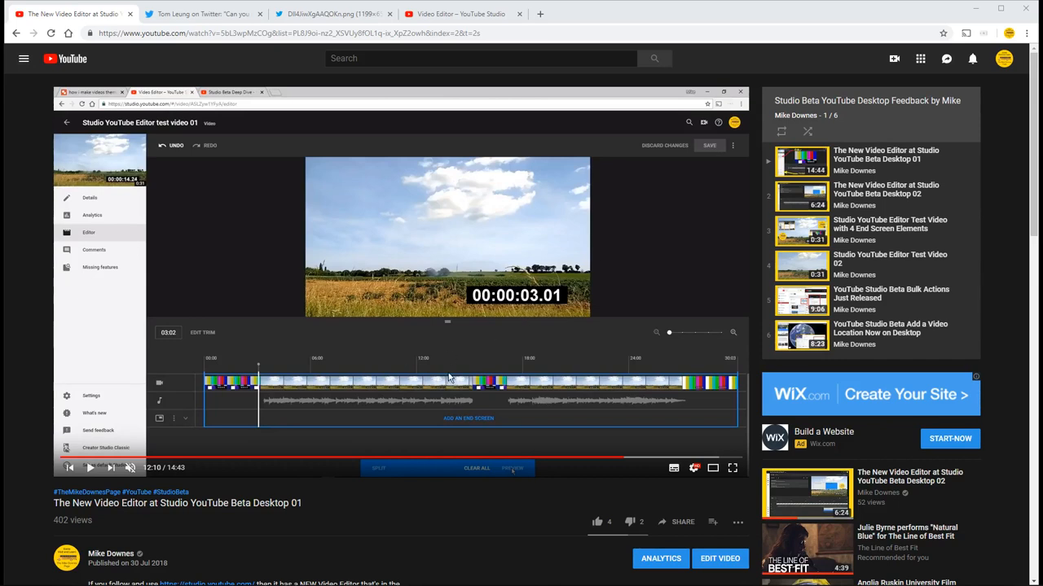
{"action": "left_click", "coordinate": [202, 13]}
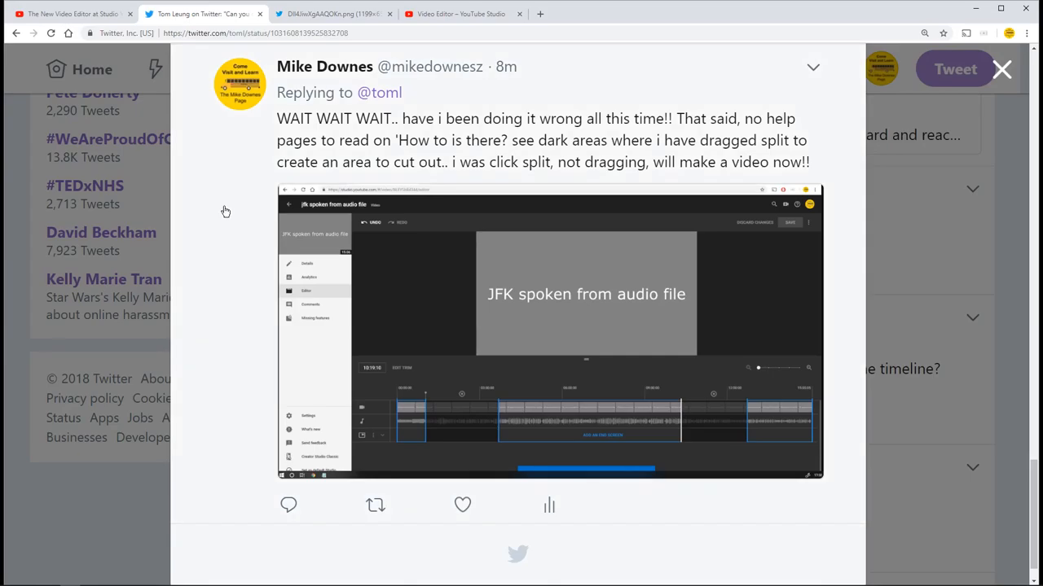
{"action": "scroll", "scroll_direction": "down", "scroll_amount": 3}
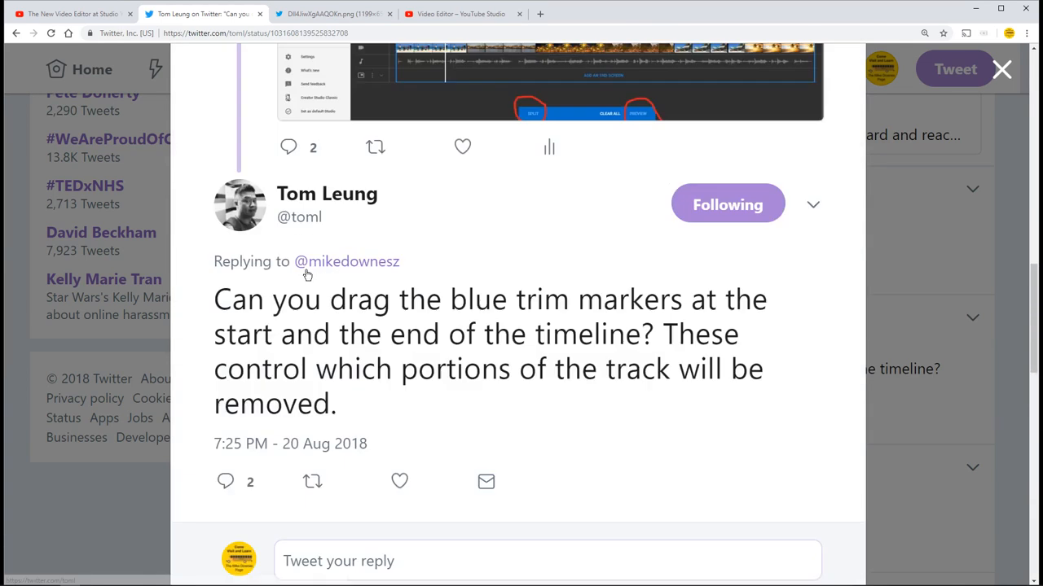
{"action": "scroll", "scroll_direction": "up", "scroll_amount": 3}
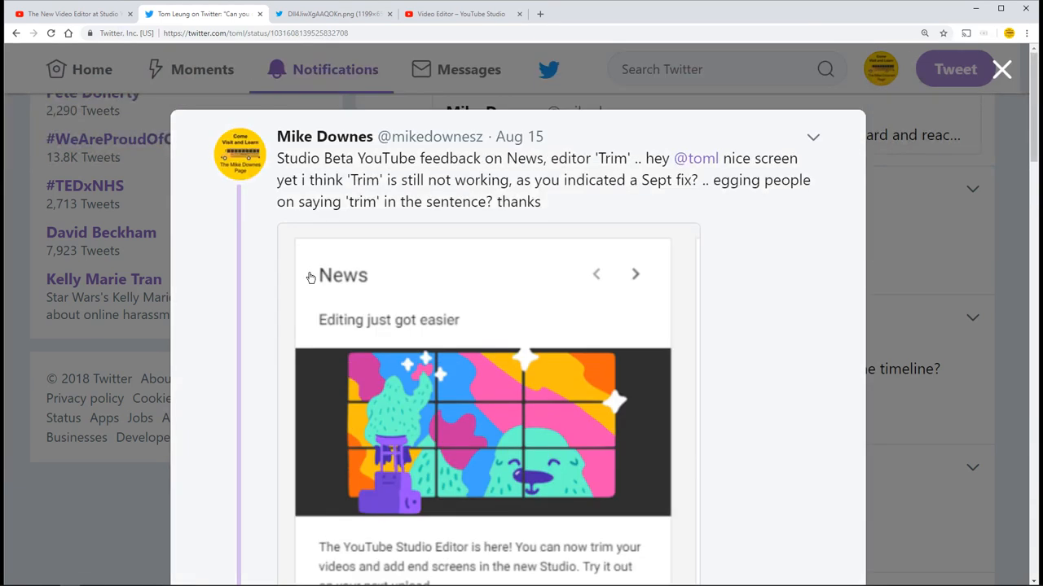
{"action": "mouse_move", "coordinate": [548, 143]}
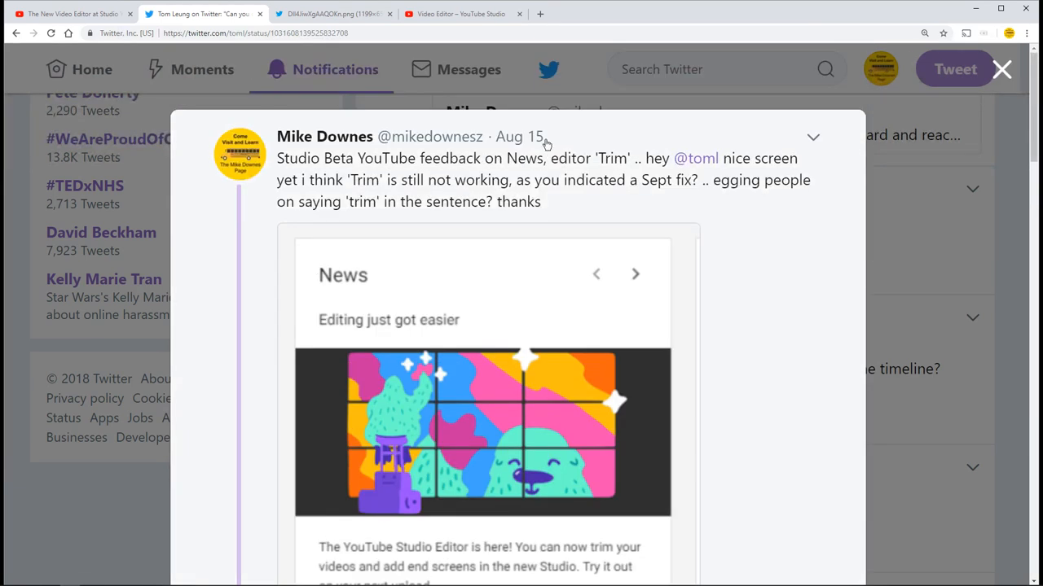
{"action": "mouse_move", "coordinate": [505, 203]}
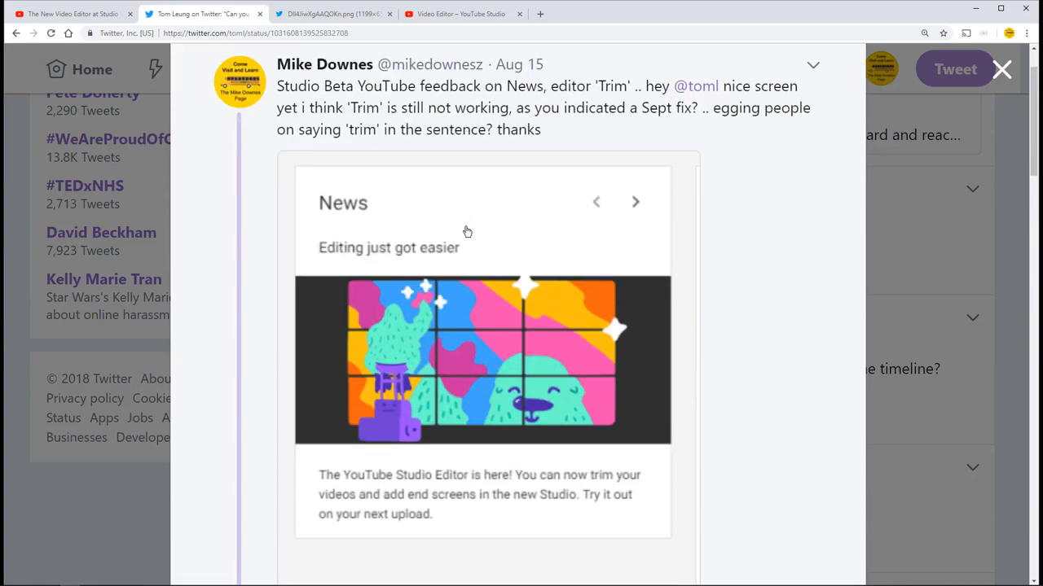
{"action": "mouse_move", "coordinate": [485, 495]}
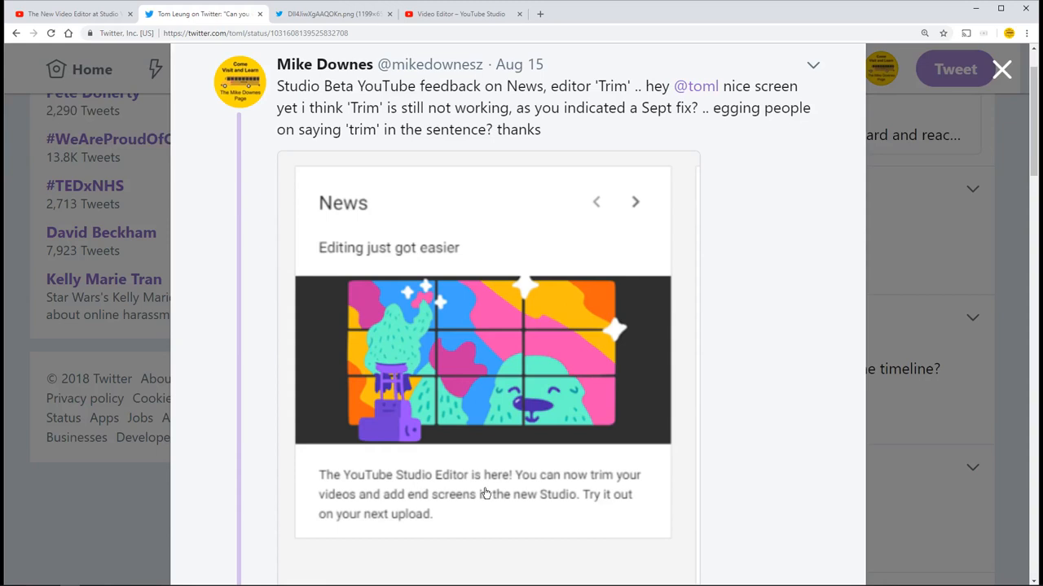
{"action": "scroll", "scroll_direction": "down", "scroll_amount": 3}
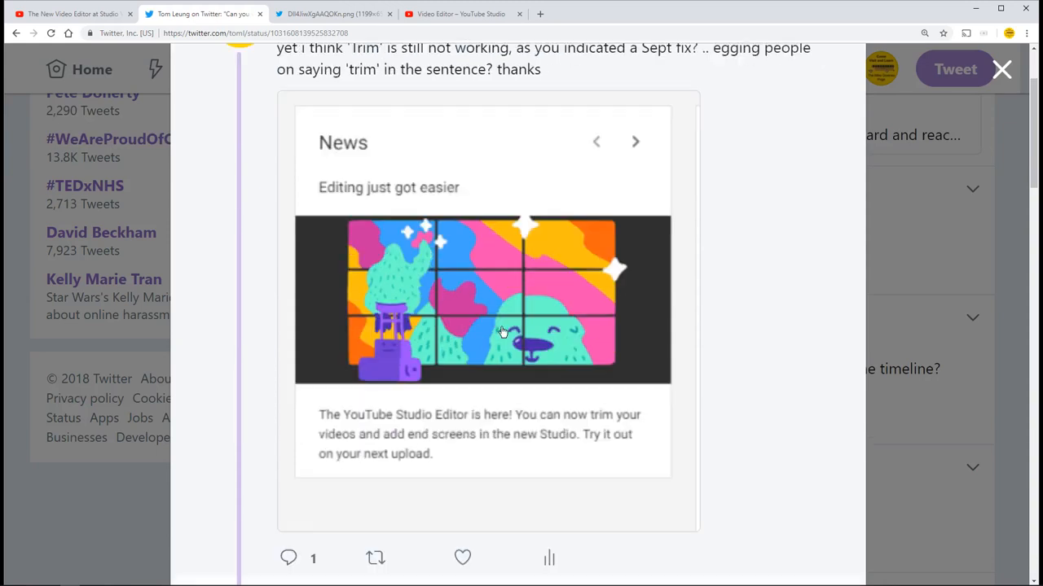
{"action": "scroll", "scroll_direction": "down", "scroll_amount": 3}
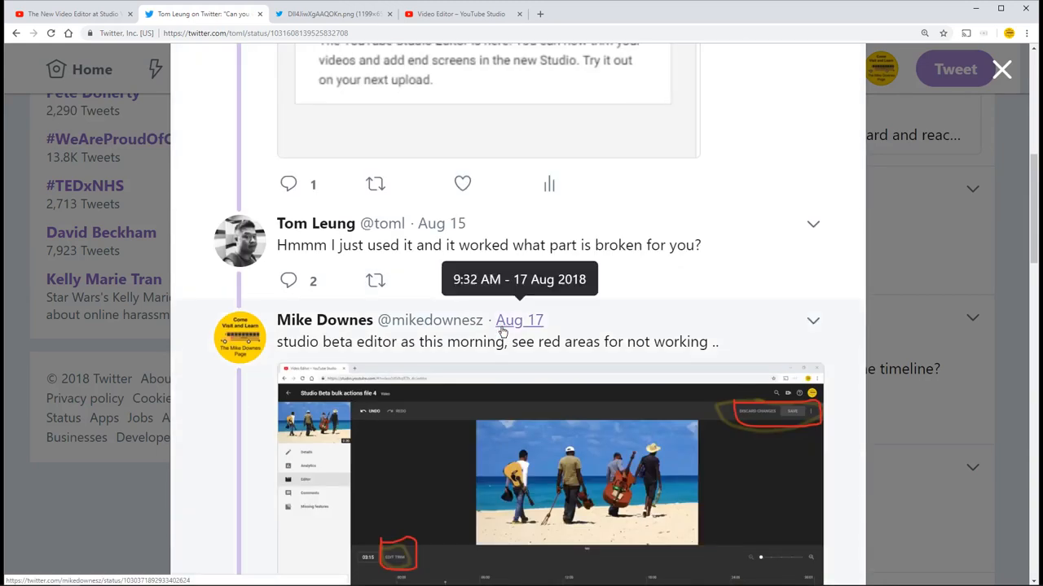
{"action": "scroll", "scroll_direction": "down", "scroll_amount": 3}
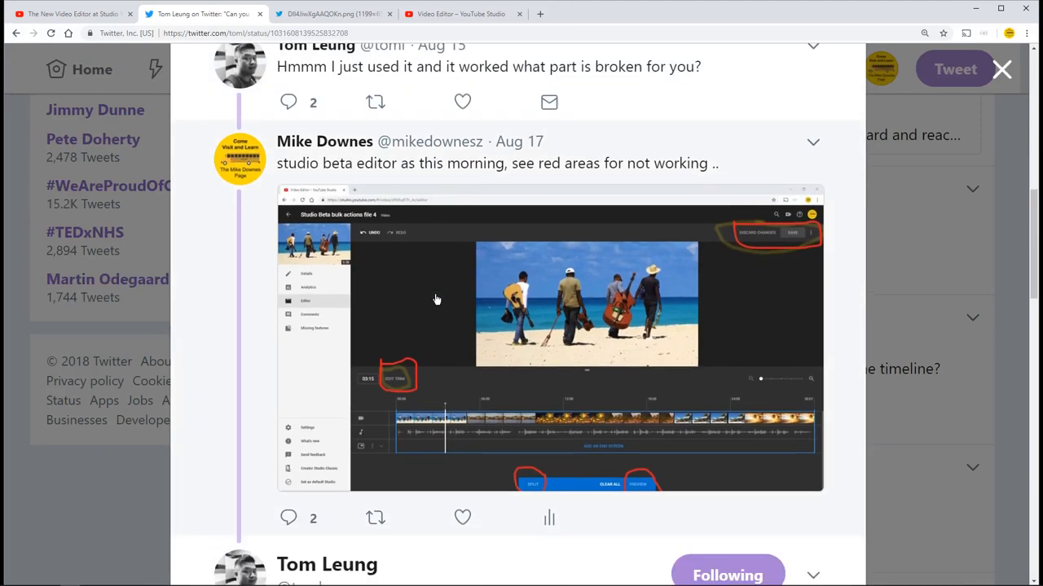
{"action": "scroll", "scroll_direction": "down", "scroll_amount": 3}
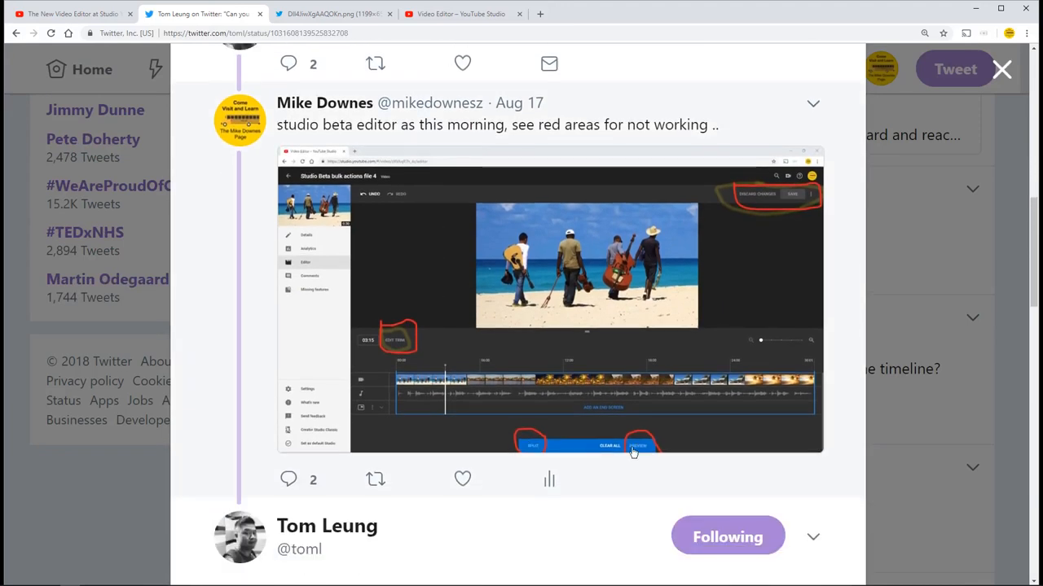
{"action": "mouse_move", "coordinate": [399, 342]}
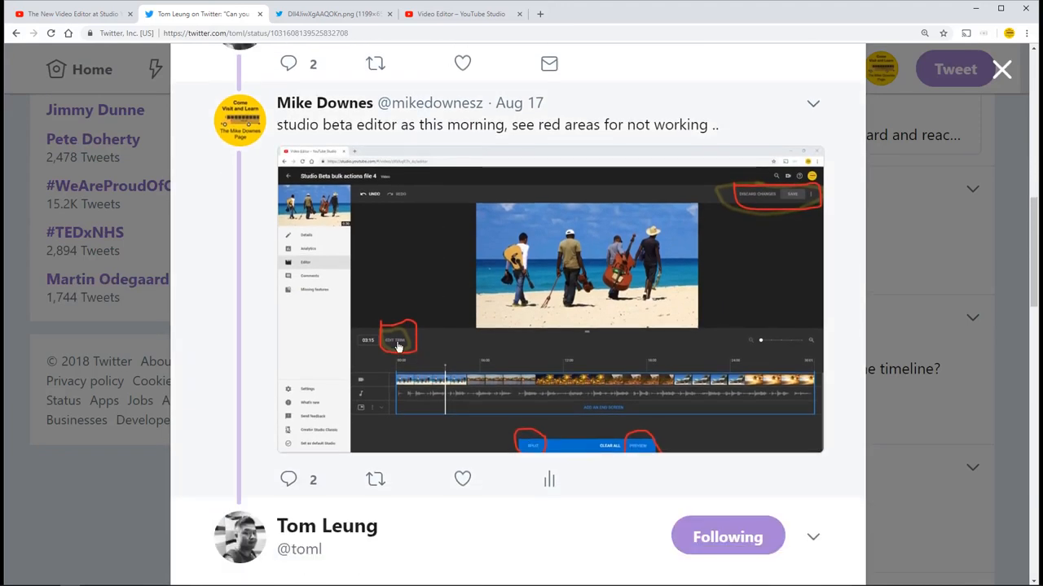
{"action": "mouse_move", "coordinate": [784, 260]}
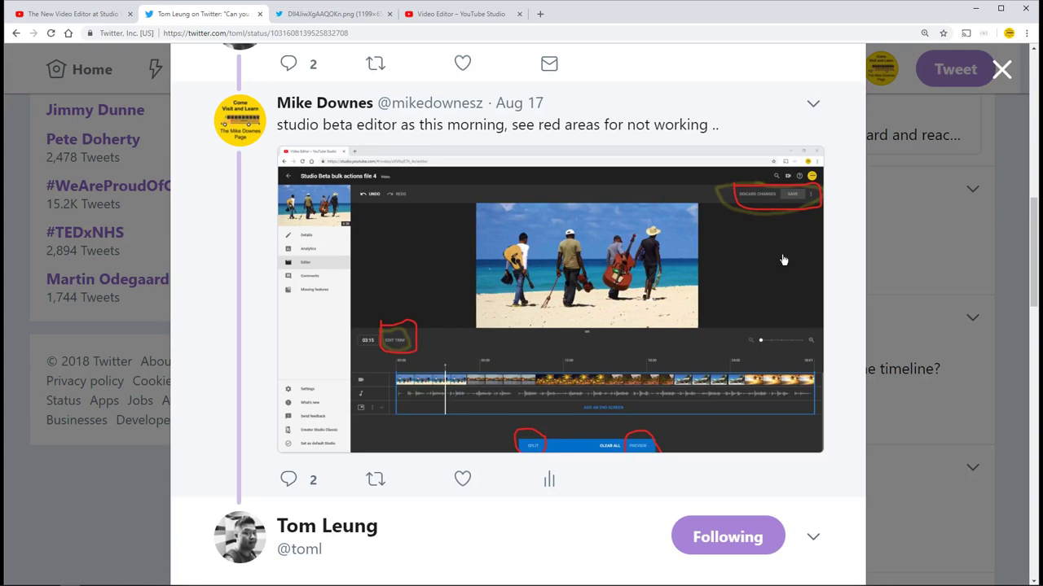
{"action": "scroll", "scroll_direction": "down", "scroll_amount": 3}
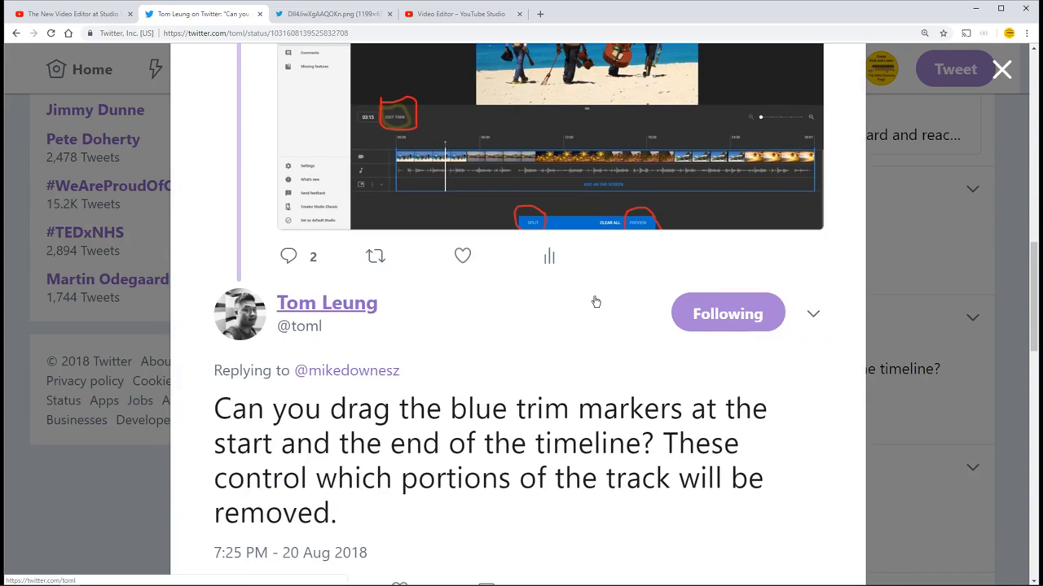
{"action": "scroll", "scroll_direction": "down", "scroll_amount": 3}
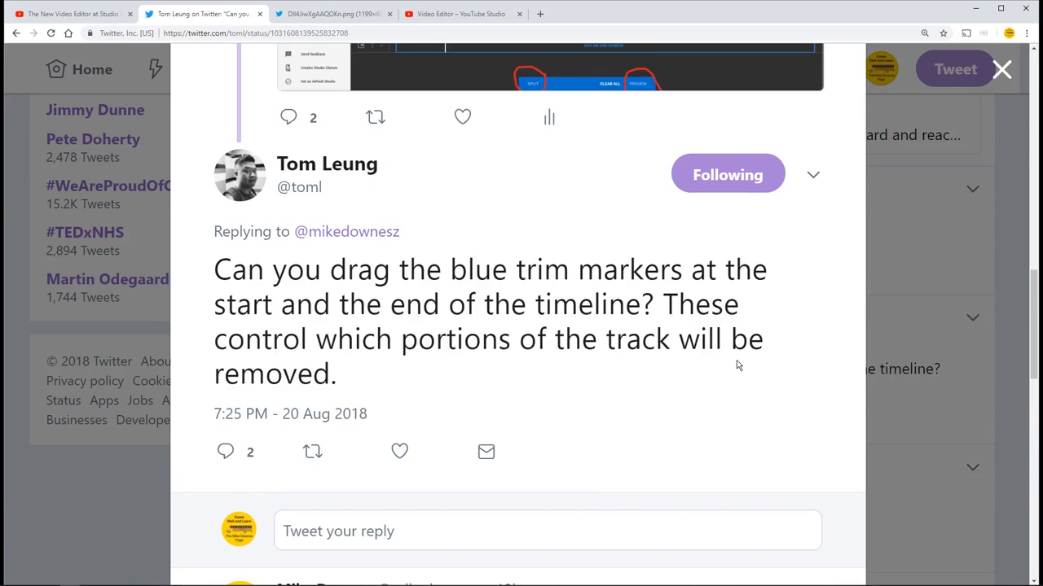
{"action": "scroll", "scroll_direction": "down", "scroll_amount": 3}
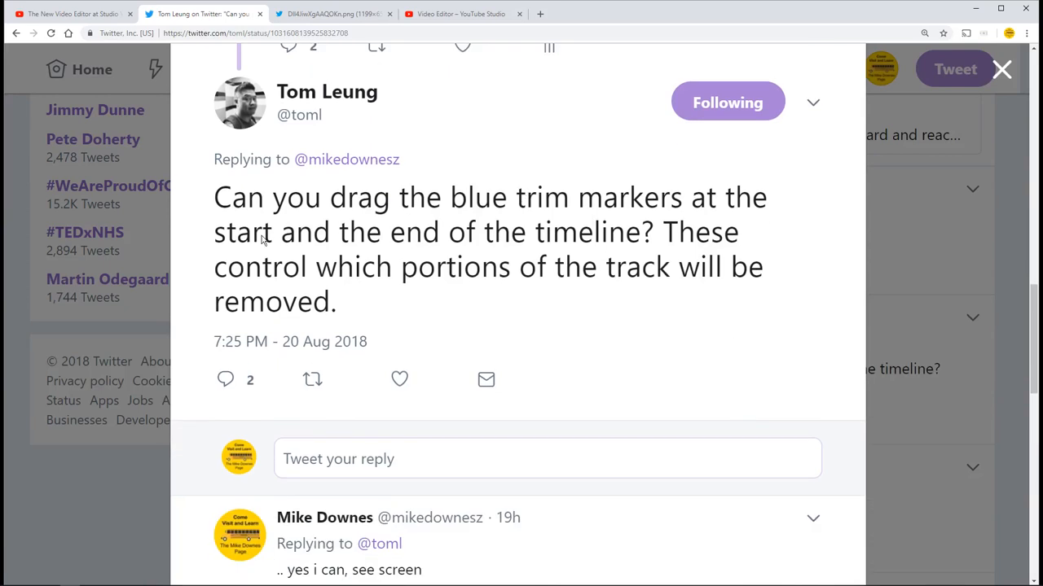
{"action": "mouse_move", "coordinate": [515, 252]}
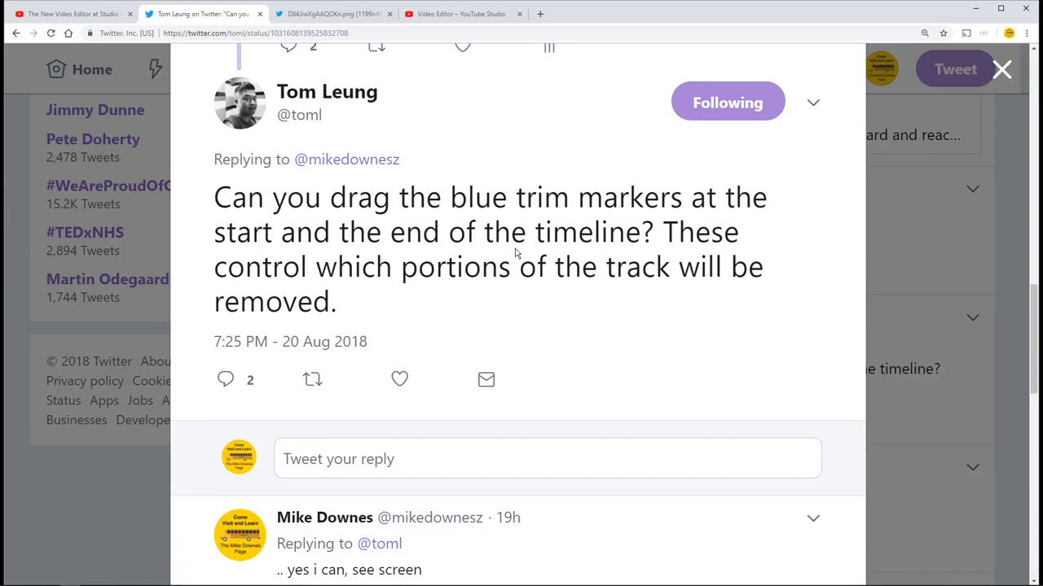
{"action": "scroll", "scroll_direction": "down", "scroll_amount": 3}
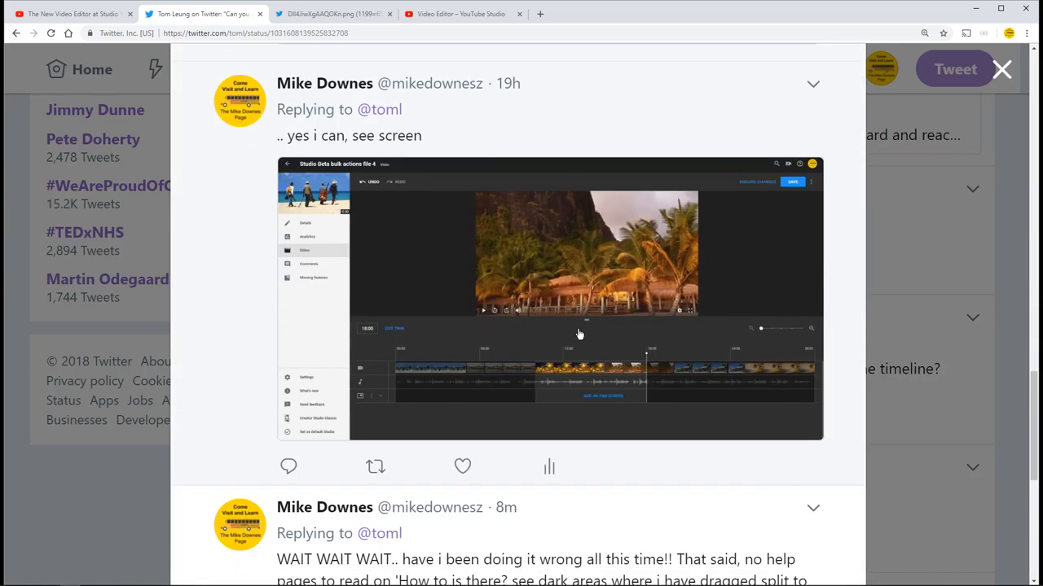
{"action": "mouse_move", "coordinate": [534, 400]}
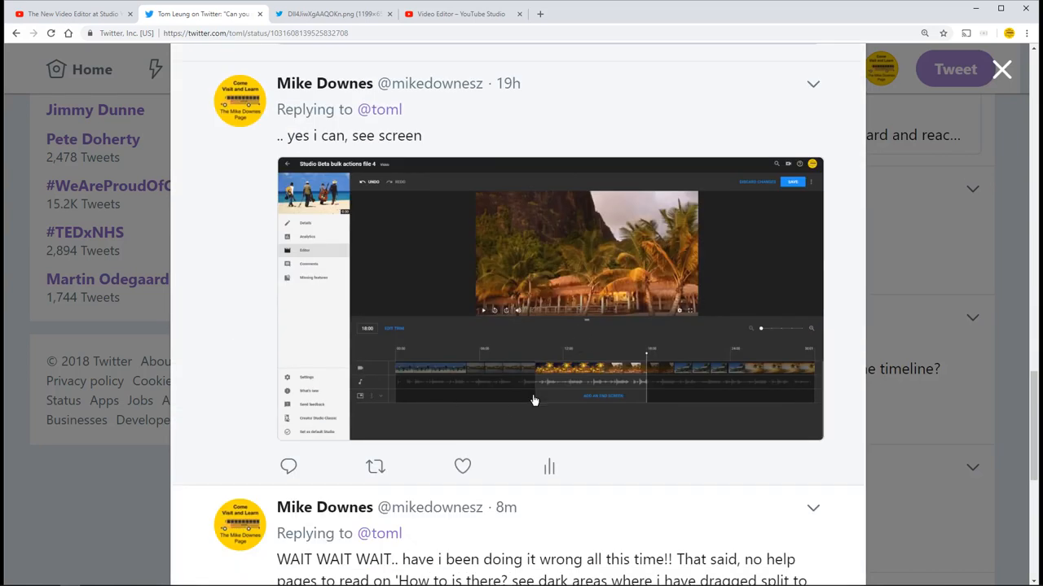
{"action": "scroll", "scroll_direction": "down", "scroll_amount": 3}
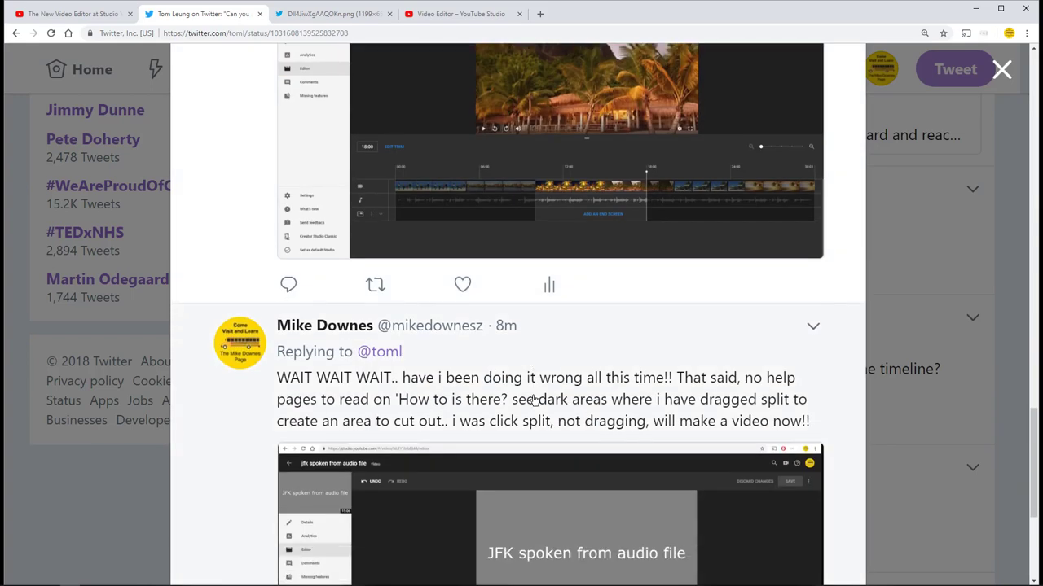
{"action": "scroll", "scroll_direction": "down", "scroll_amount": 3}
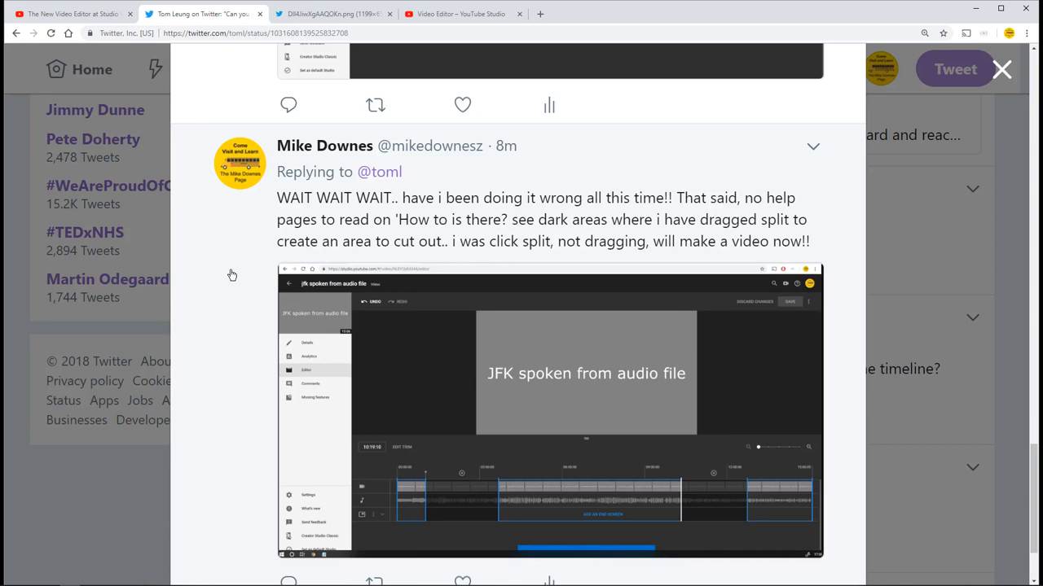
{"action": "mouse_move", "coordinate": [245, 288]}
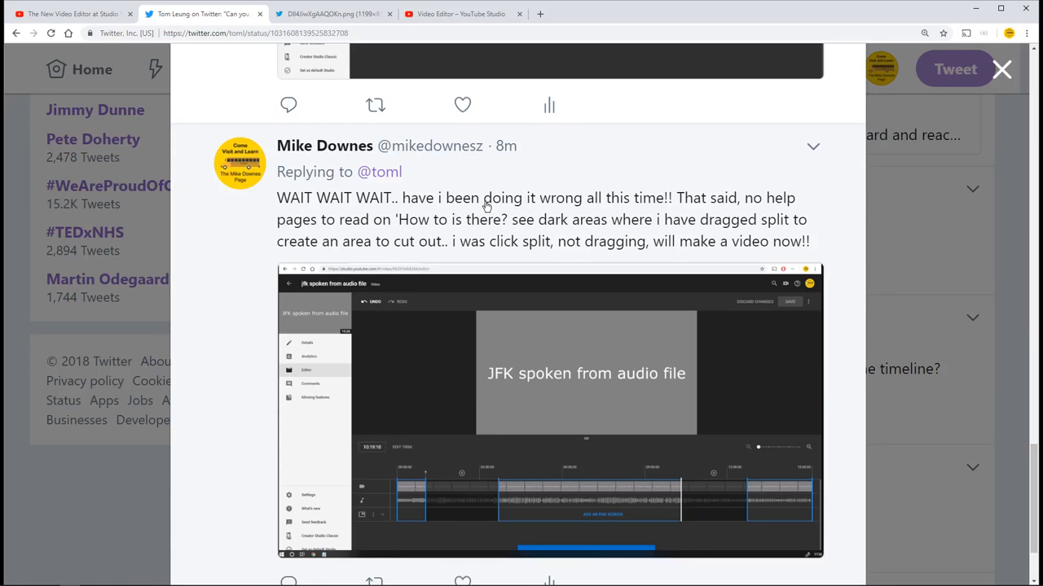
{"action": "mouse_move", "coordinate": [401, 235]}
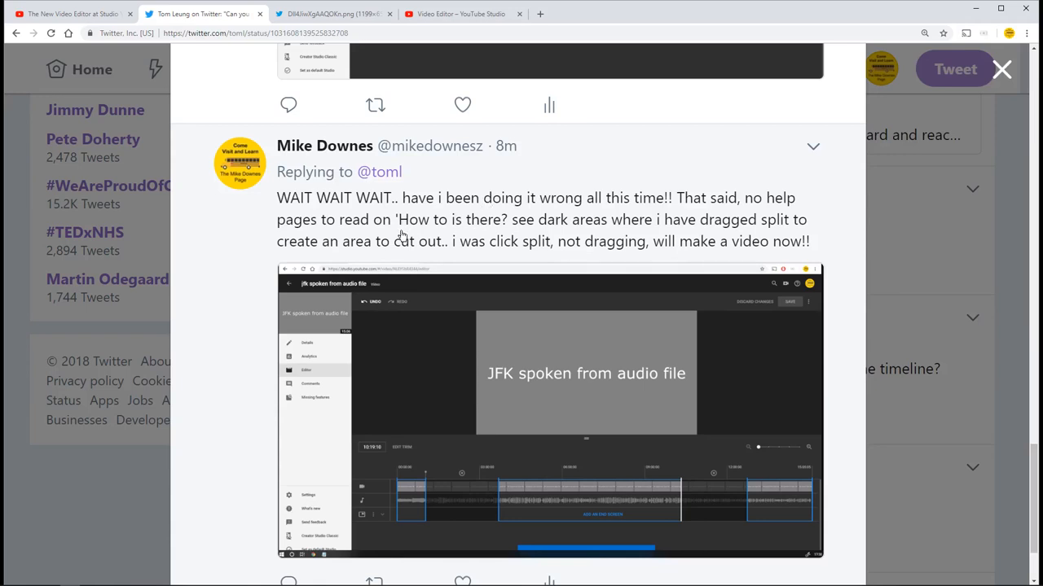
{"action": "scroll", "scroll_direction": "down", "scroll_amount": 3}
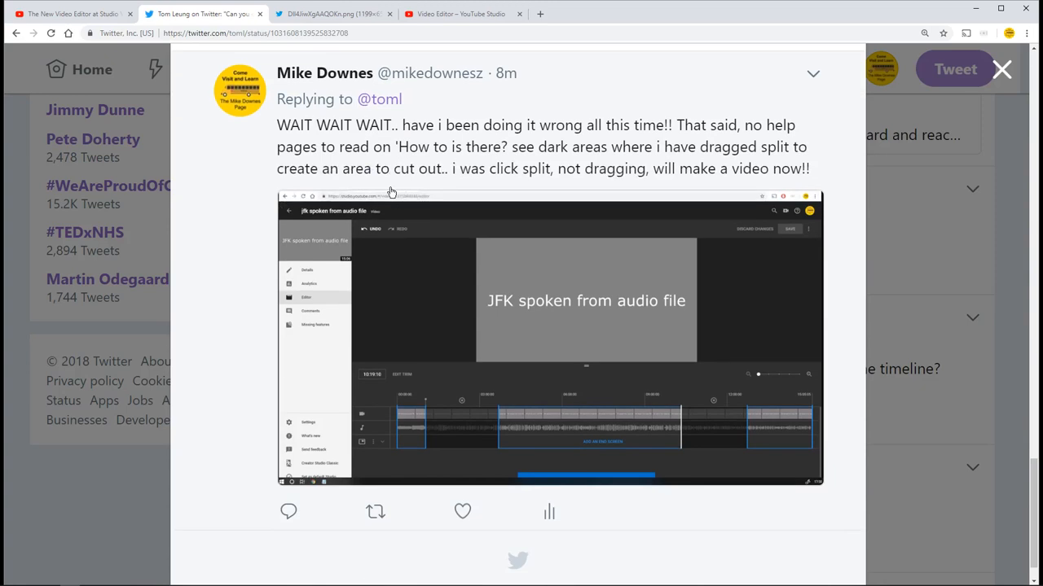
{"action": "mouse_move", "coordinate": [477, 425]}
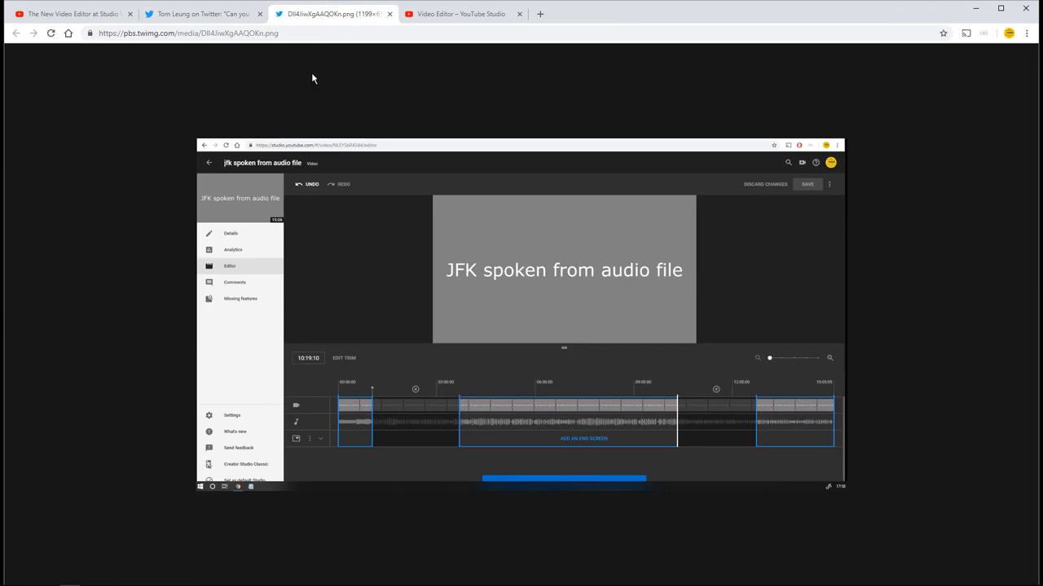
{"action": "mouse_move", "coordinate": [378, 425]}
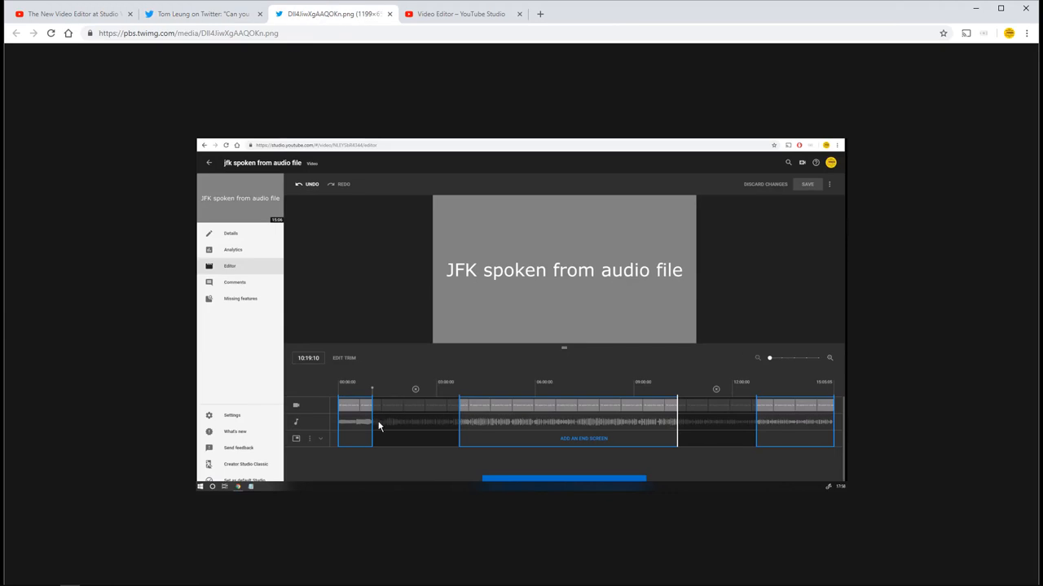
{"action": "mouse_move", "coordinate": [342, 365]}
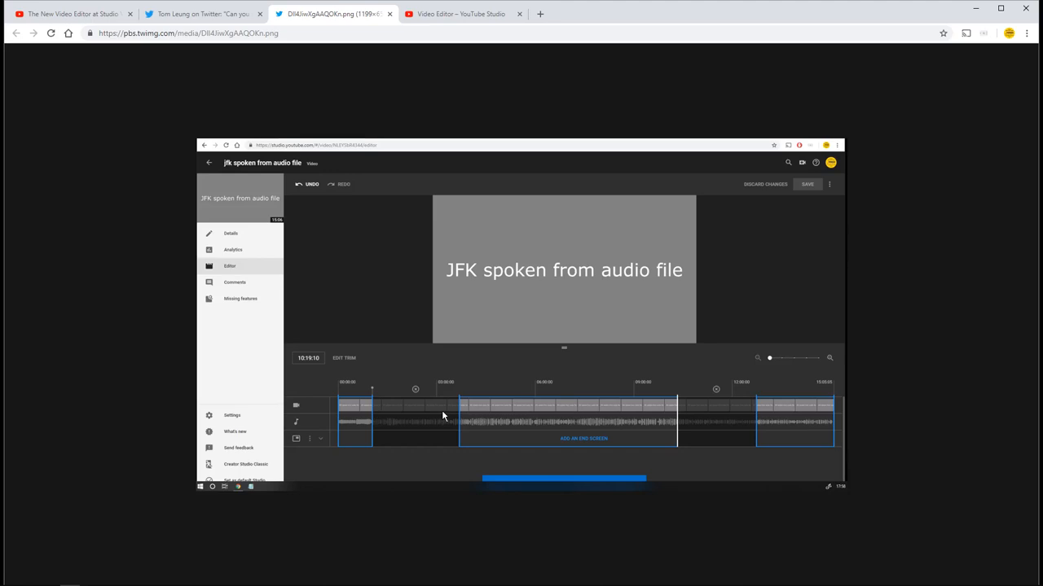
{"action": "mouse_move", "coordinate": [707, 430]}
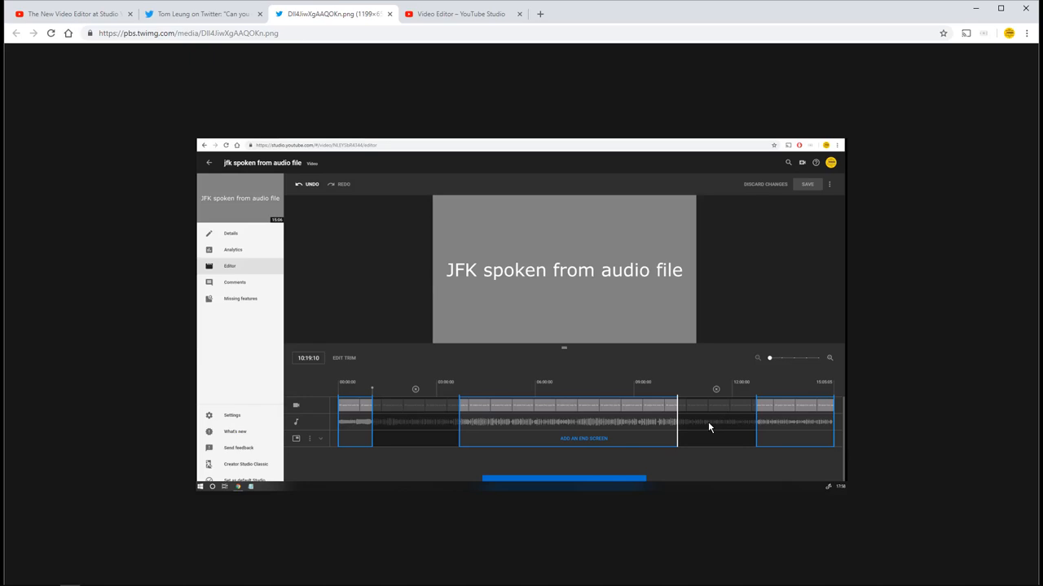
Step: Return to the Video Editor – YouTube Studio tab for Studio Beta bulk actions file 5
{"action": "left_click", "coordinate": [461, 13]}
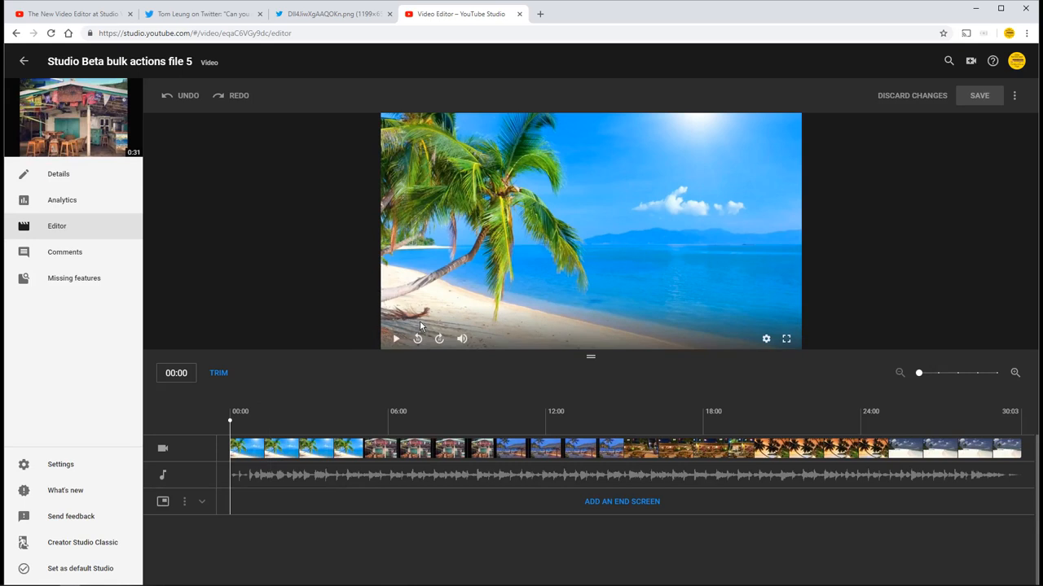
{"action": "left_click", "coordinate": [396, 339]}
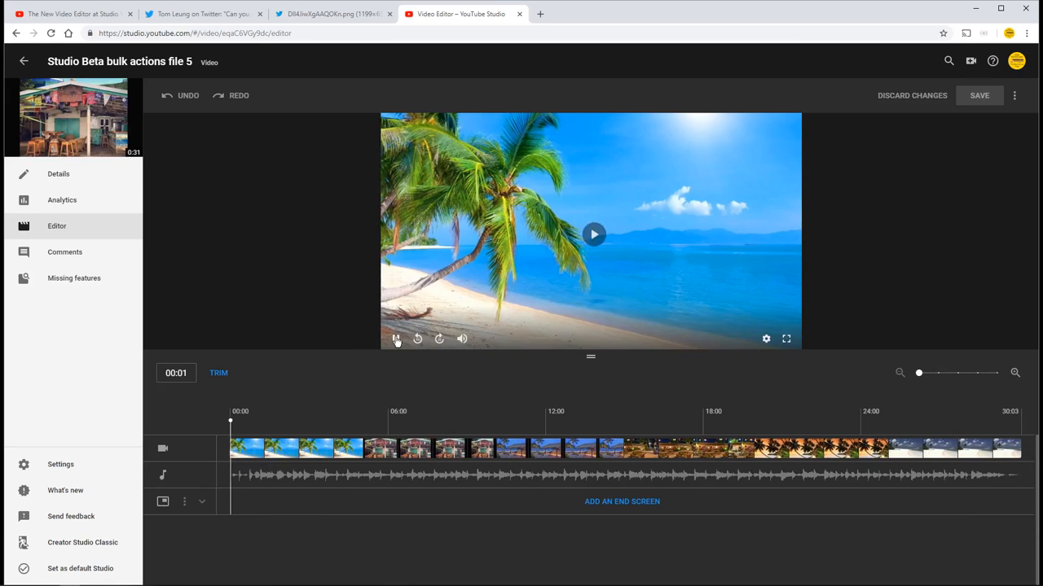
{"action": "left_click", "coordinate": [395, 339]}
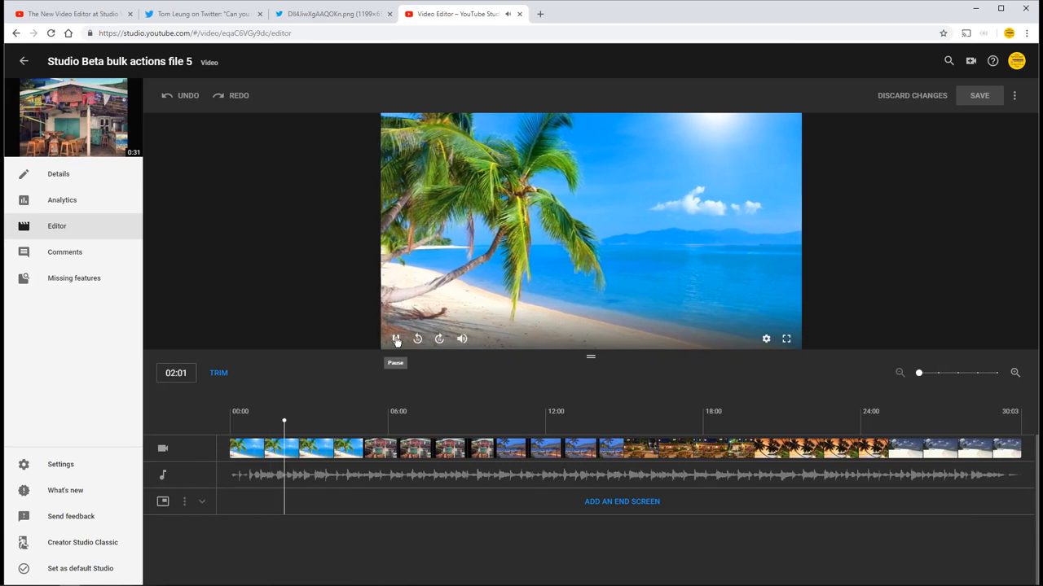
{"action": "left_click", "coordinate": [395, 339]}
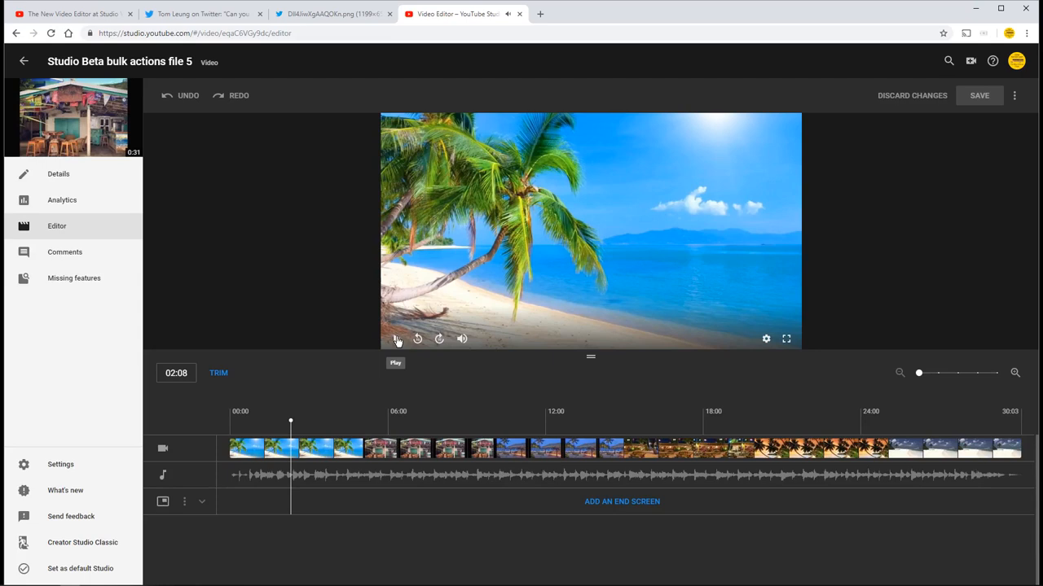
{"action": "mouse_move", "coordinate": [144, 72]}
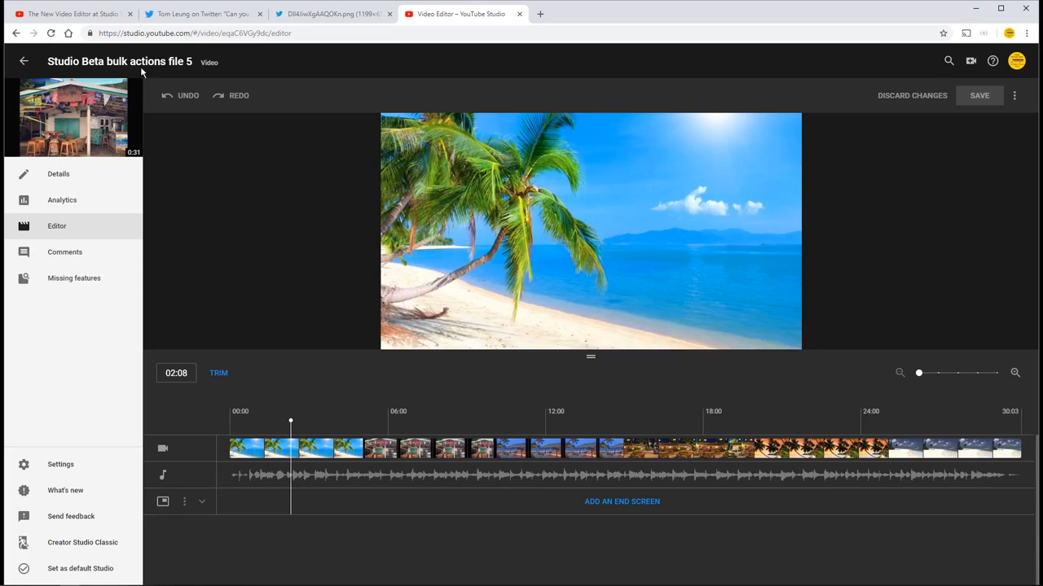
{"action": "mouse_move", "coordinate": [1016, 423]}
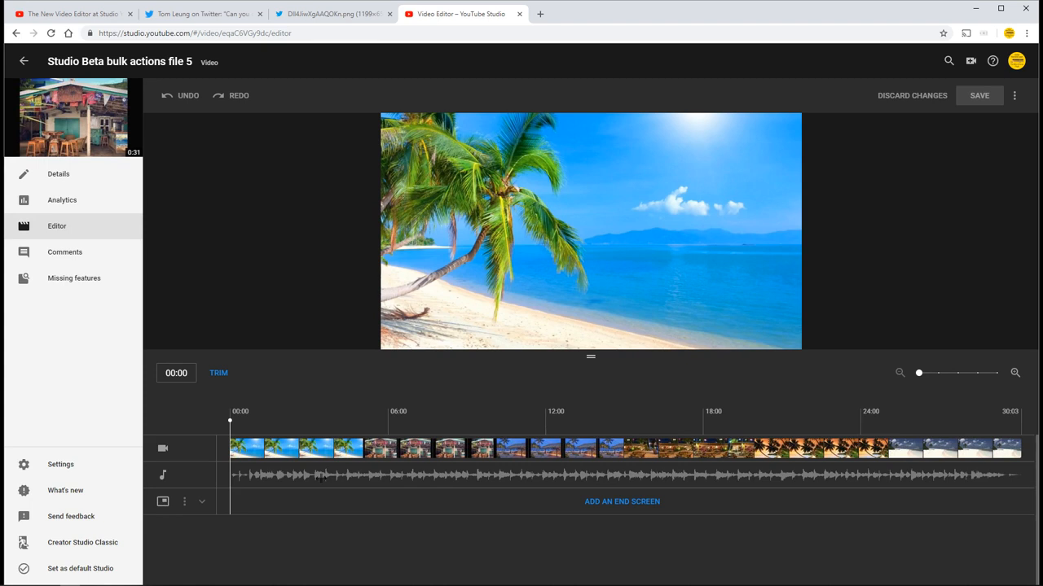
{"action": "left_click", "coordinate": [666, 420]}
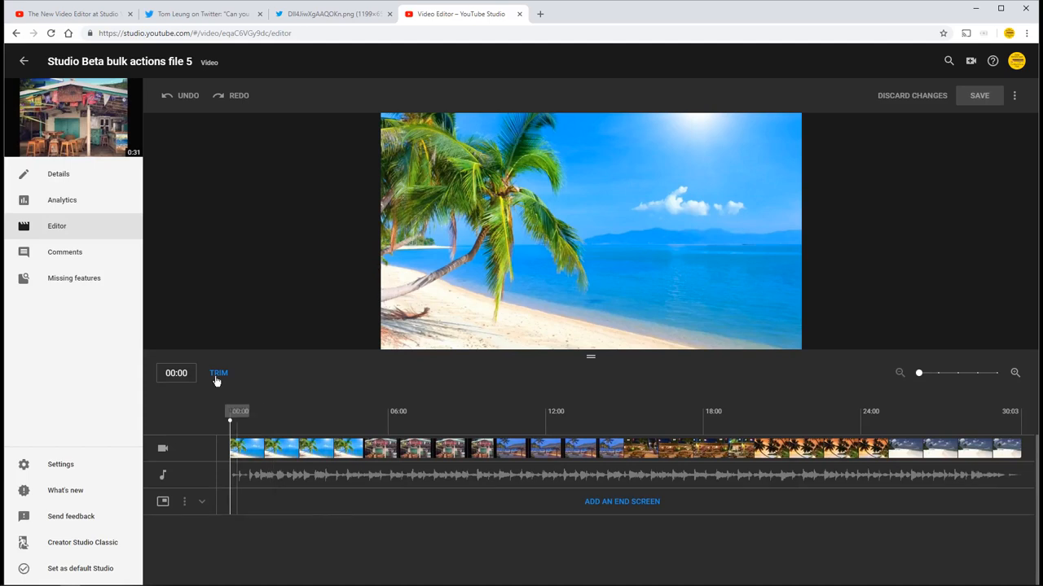
Step: Enter Trim mode, split the timeline at 03:28 and move the playhead to 08:22
{"action": "left_click", "coordinate": [218, 373]}
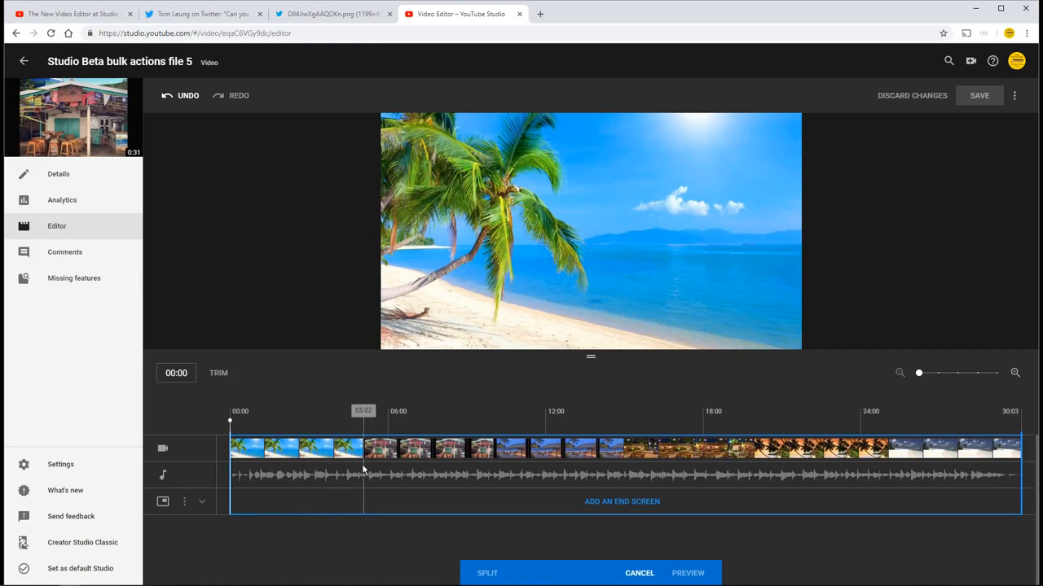
{"action": "mouse_move", "coordinate": [377, 454]}
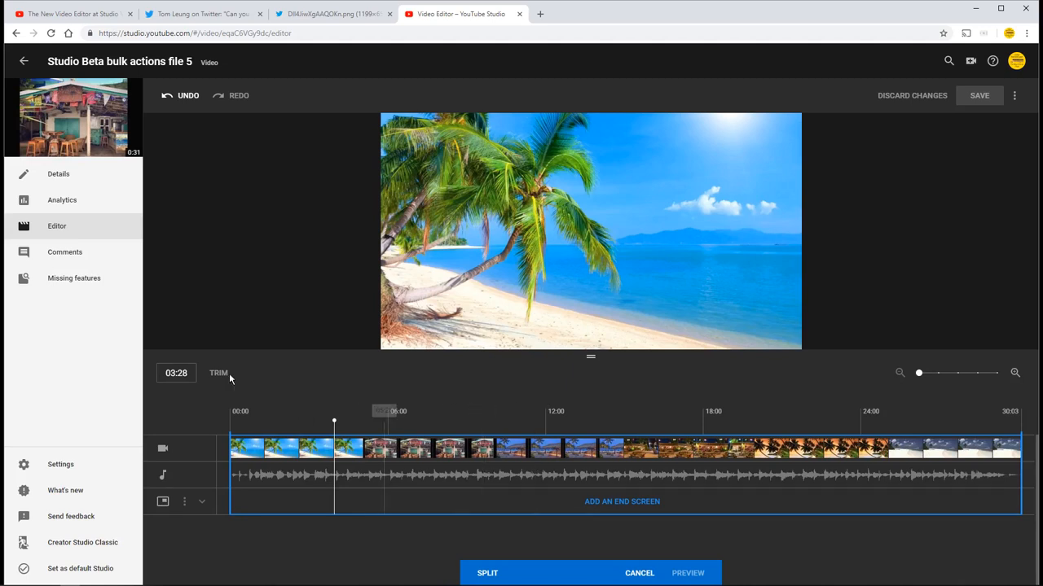
{"action": "left_click", "coordinate": [487, 573]}
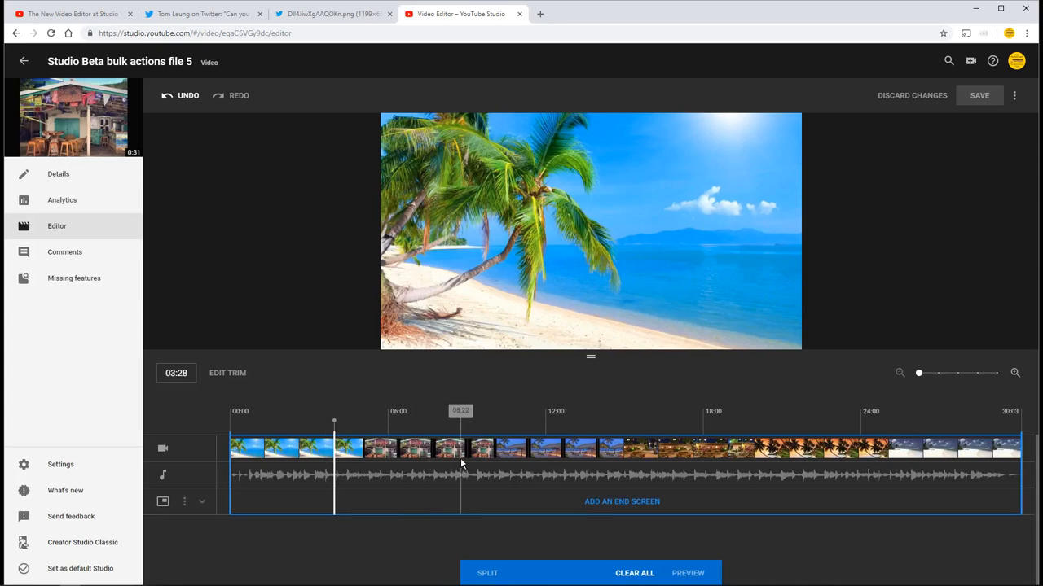
{"action": "left_click", "coordinate": [459, 420]}
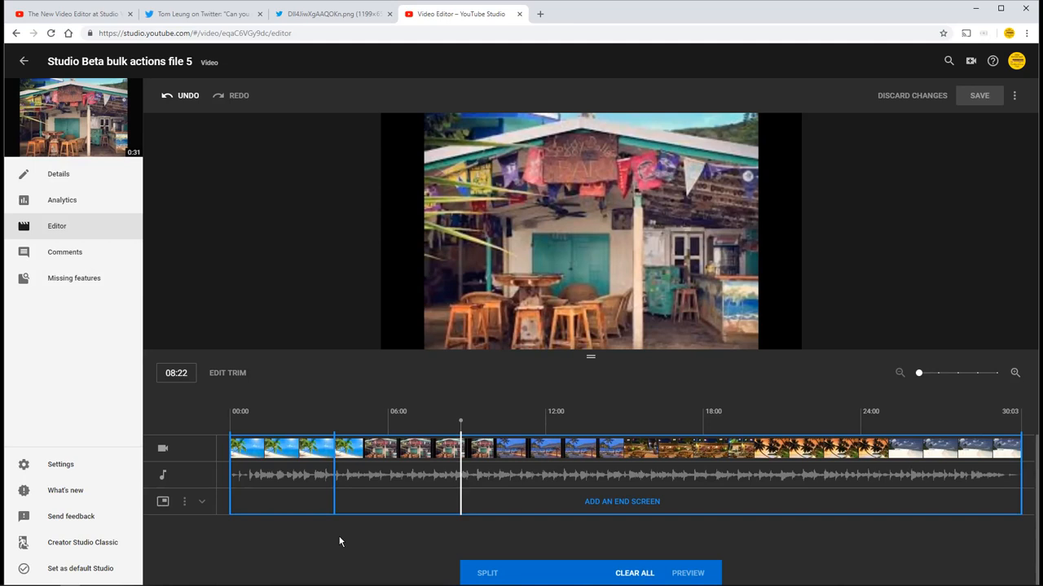
{"action": "mouse_move", "coordinate": [495, 476]}
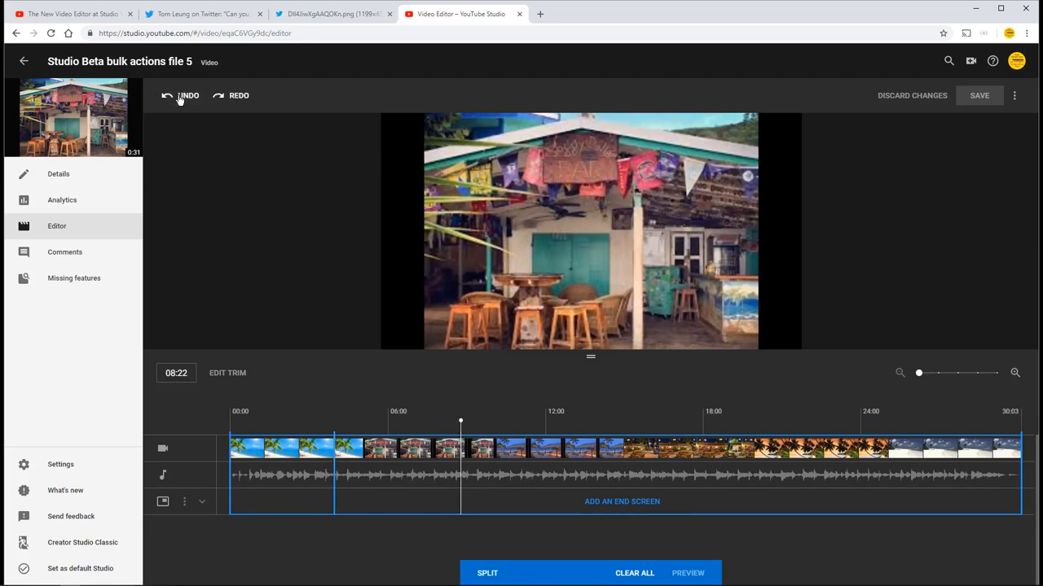
Step: Undo the splits back to one untrimmed clip, play briefly, and set the playhead at 04:20
{"action": "left_click", "coordinate": [187, 95]}
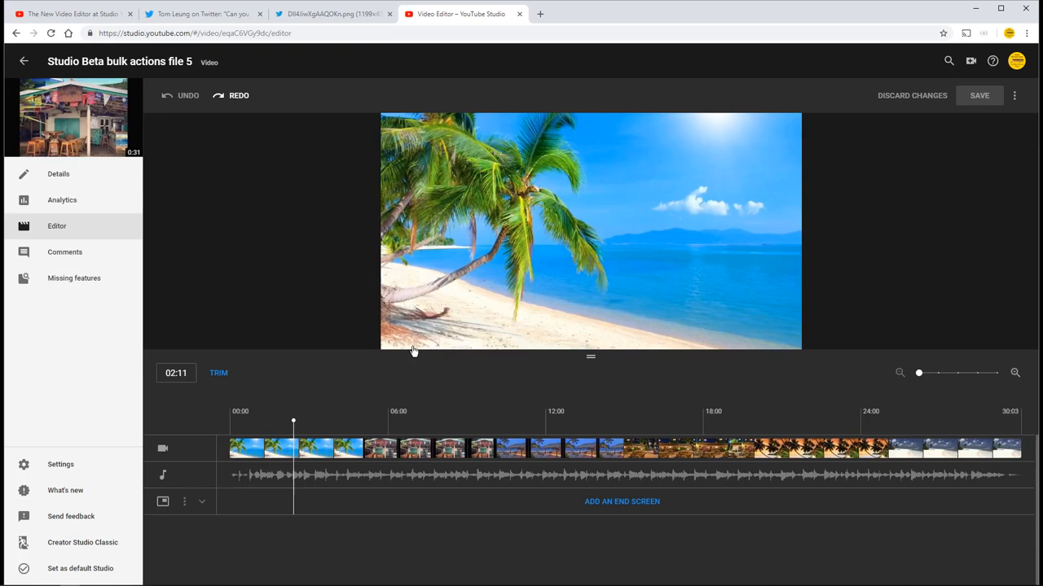
{"action": "left_click", "coordinate": [394, 340]}
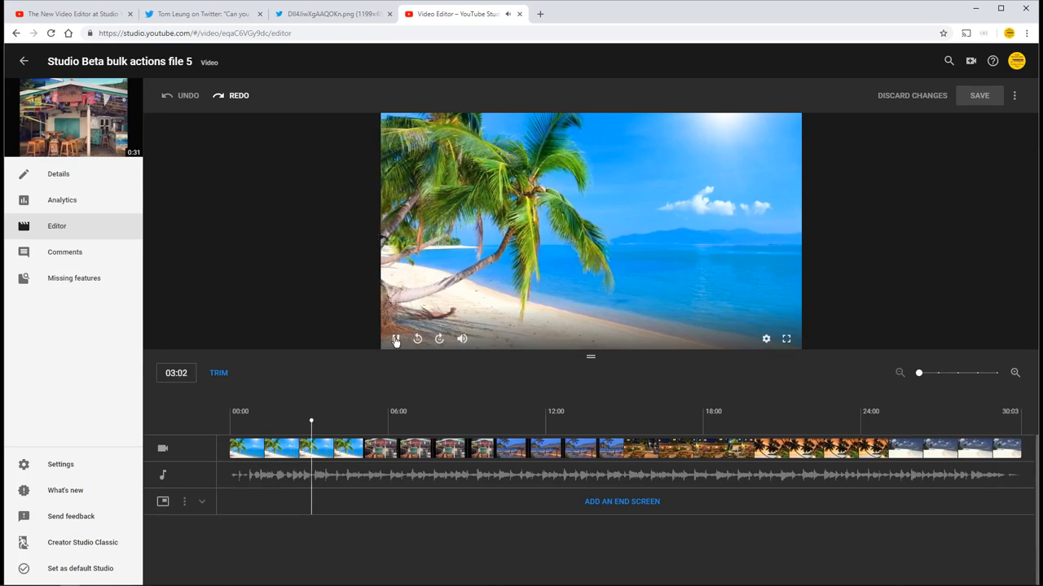
{"action": "left_click", "coordinate": [395, 339]}
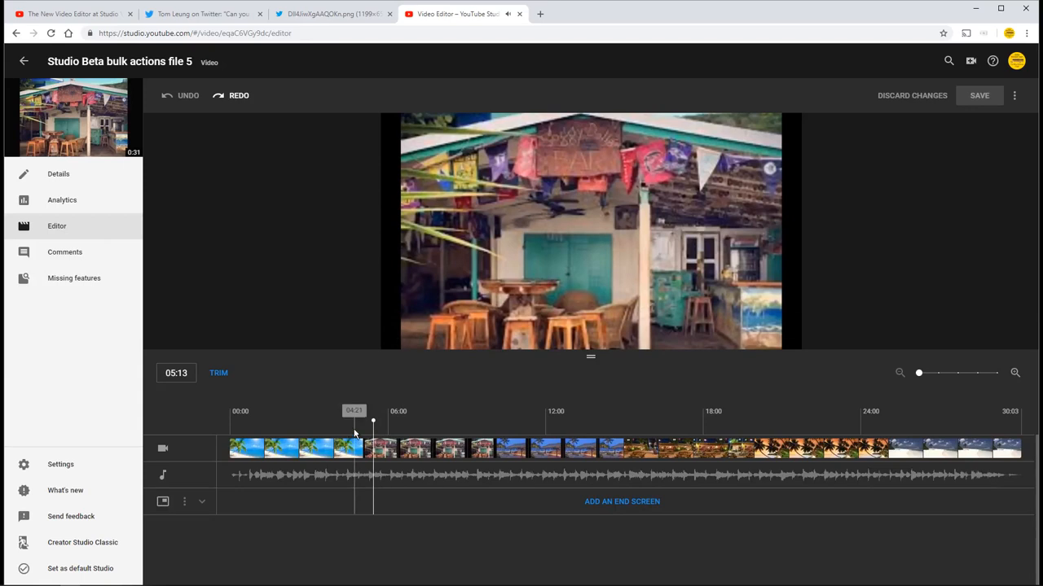
{"action": "left_click", "coordinate": [354, 421]}
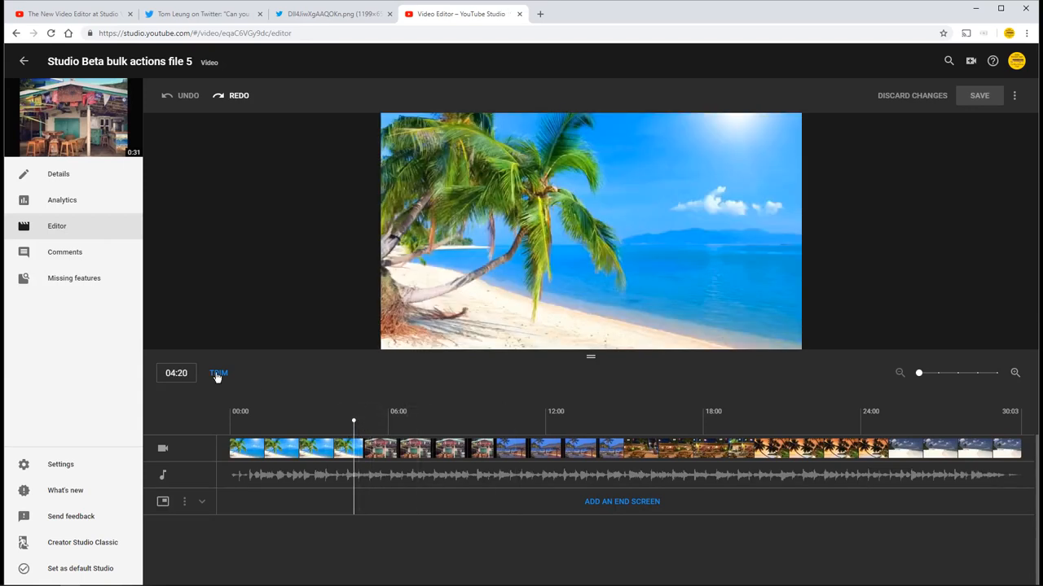
Step: Re-enter Trim mode with the 4:30–10:00 stretch excluded and play the preview from 10:08
{"action": "left_click", "coordinate": [218, 373]}
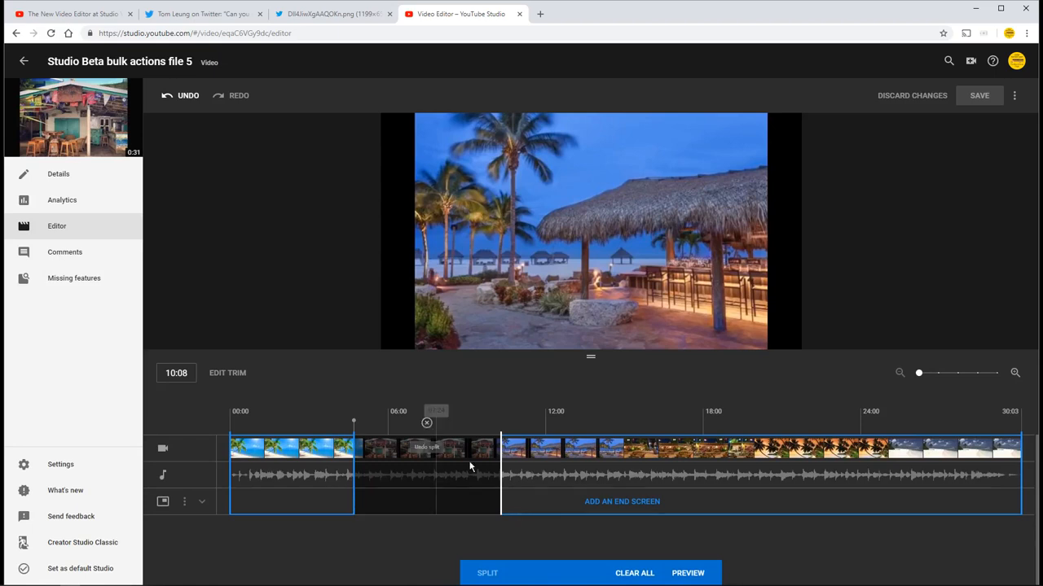
{"action": "mouse_move", "coordinate": [466, 316]}
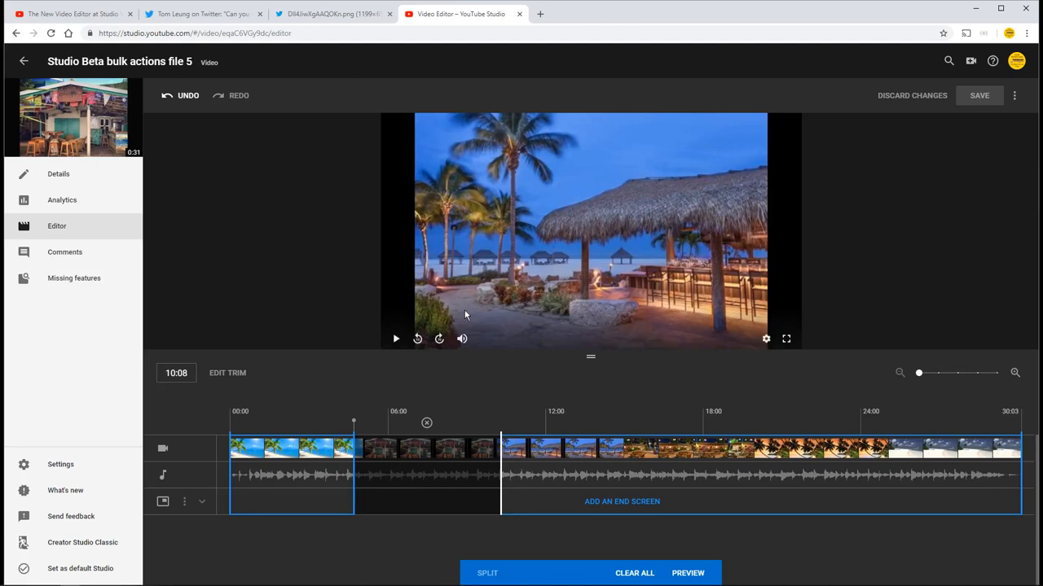
{"action": "left_click", "coordinate": [396, 339]}
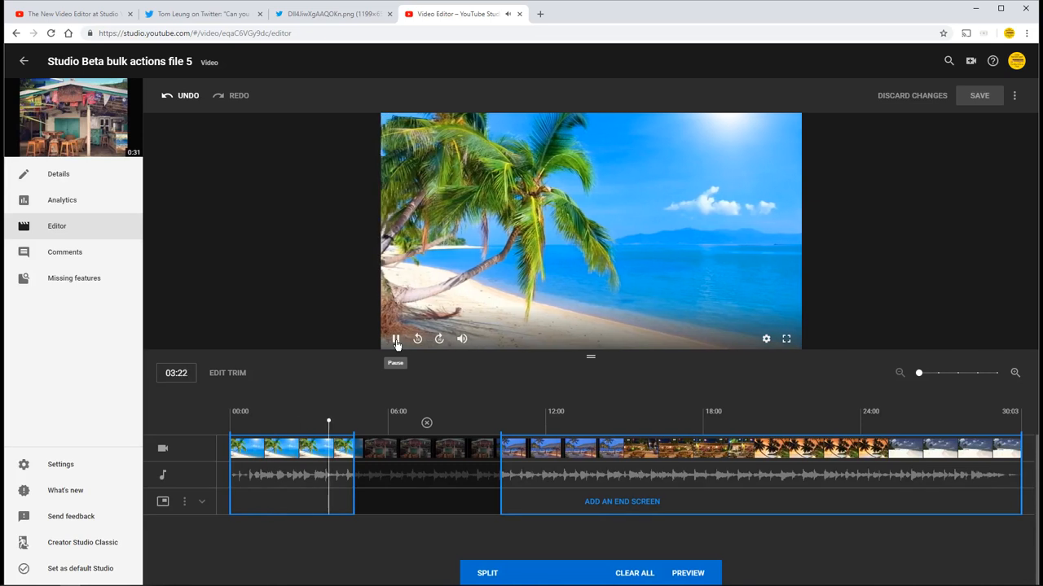
Step: Pause, jump to about 11 minutes, and place the playhead near 14:20 where the second cut begins
{"action": "left_click", "coordinate": [394, 339]}
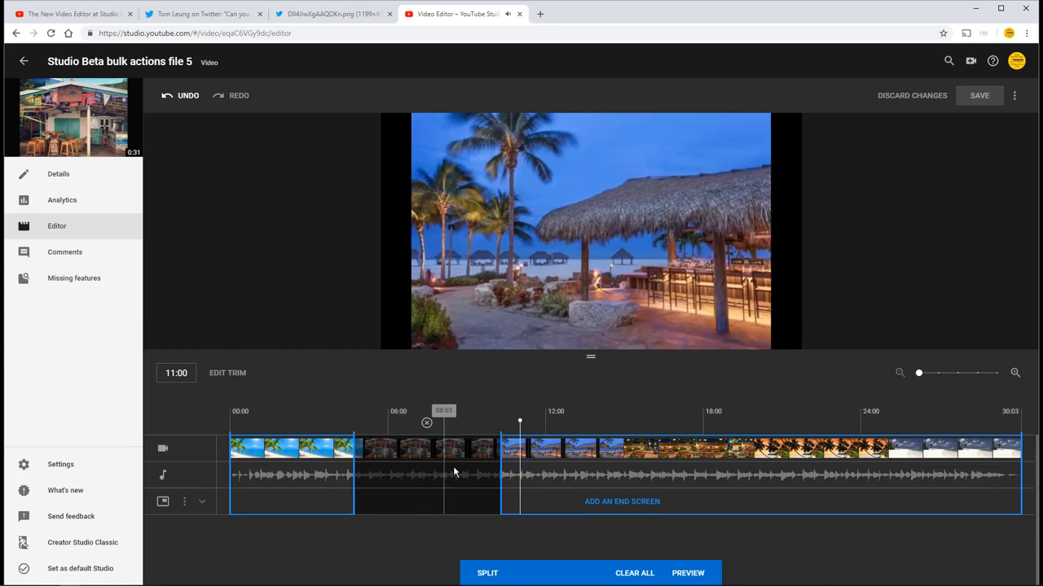
{"action": "left_click", "coordinate": [590, 231]}
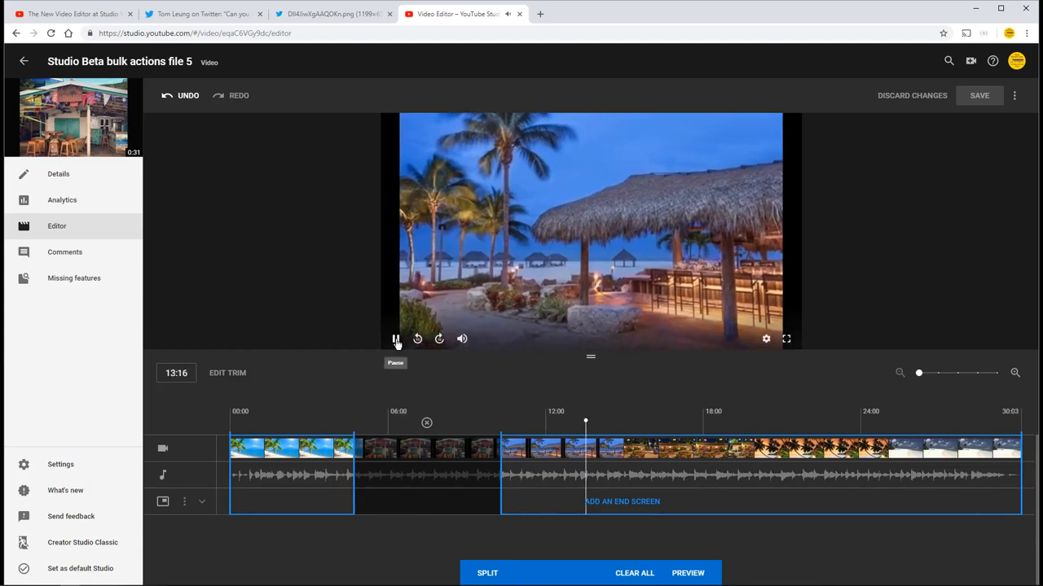
{"action": "left_click", "coordinate": [394, 339]}
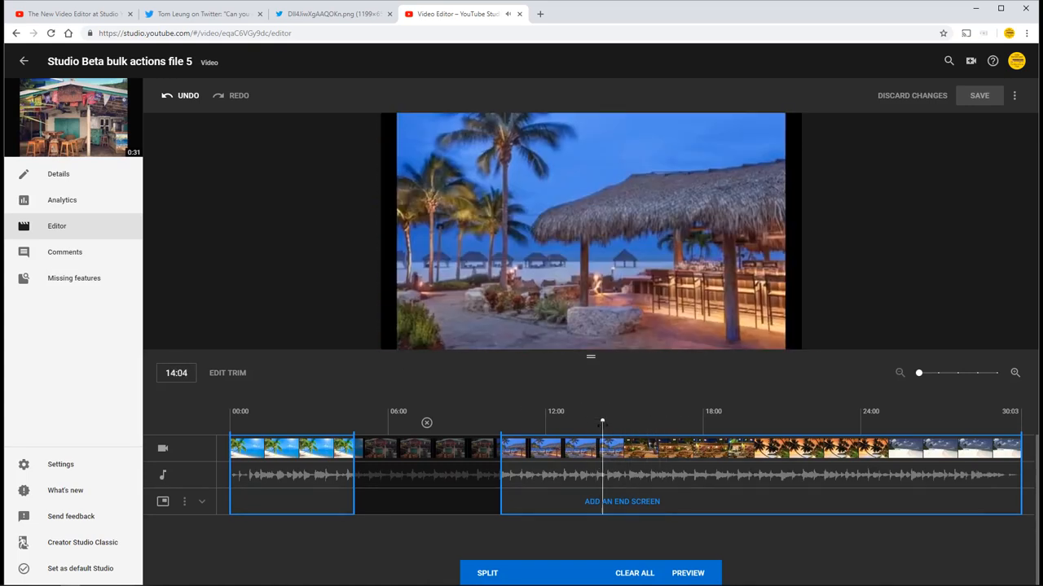
{"action": "left_click", "coordinate": [618, 424]}
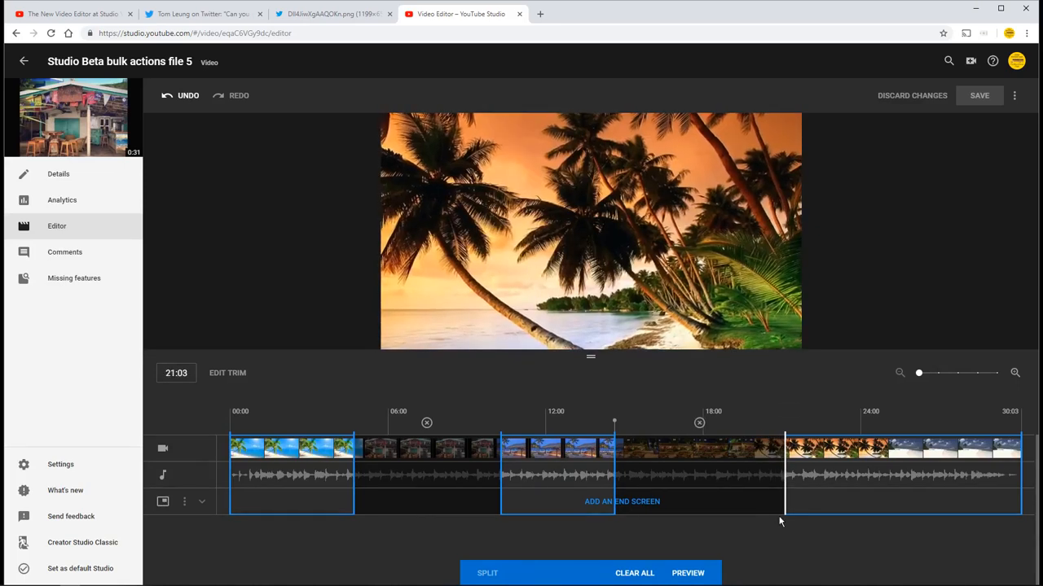
{"action": "mouse_move", "coordinate": [280, 417]}
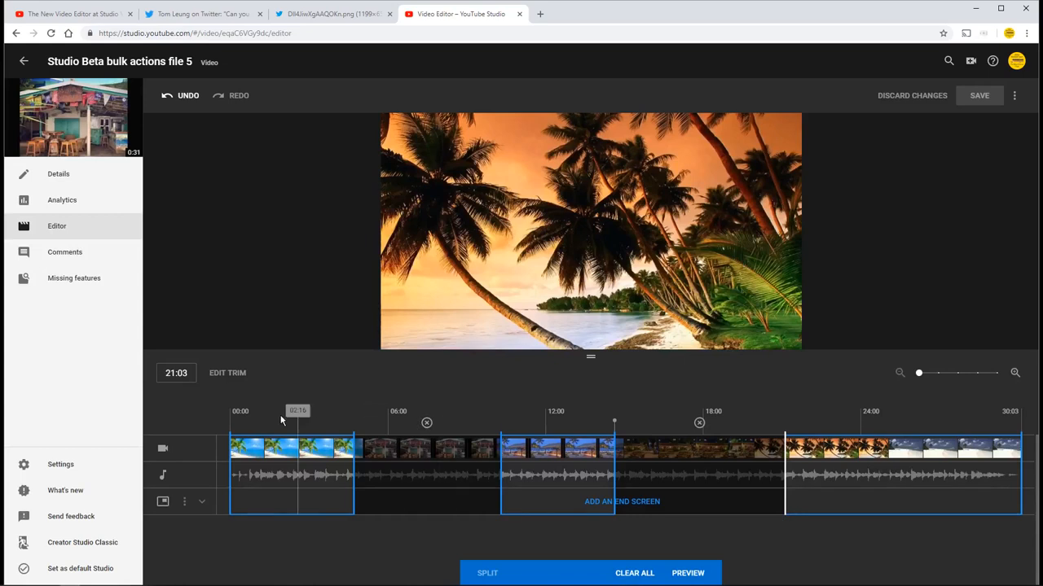
Step: Jump near the start and play then pause through the first and last kept sections to check the cuts
{"action": "left_click", "coordinate": [287, 421]}
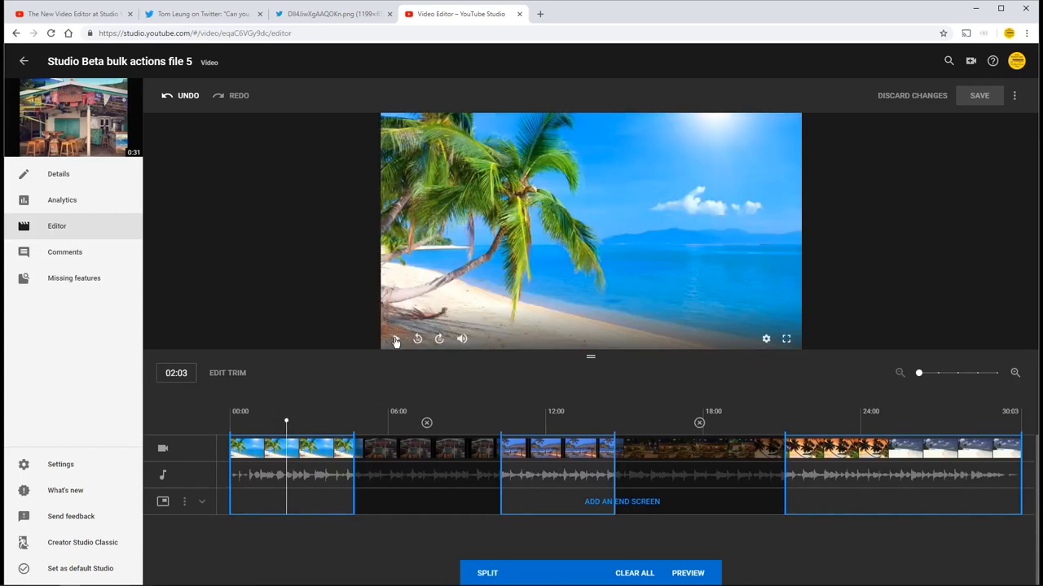
{"action": "left_click", "coordinate": [394, 338]}
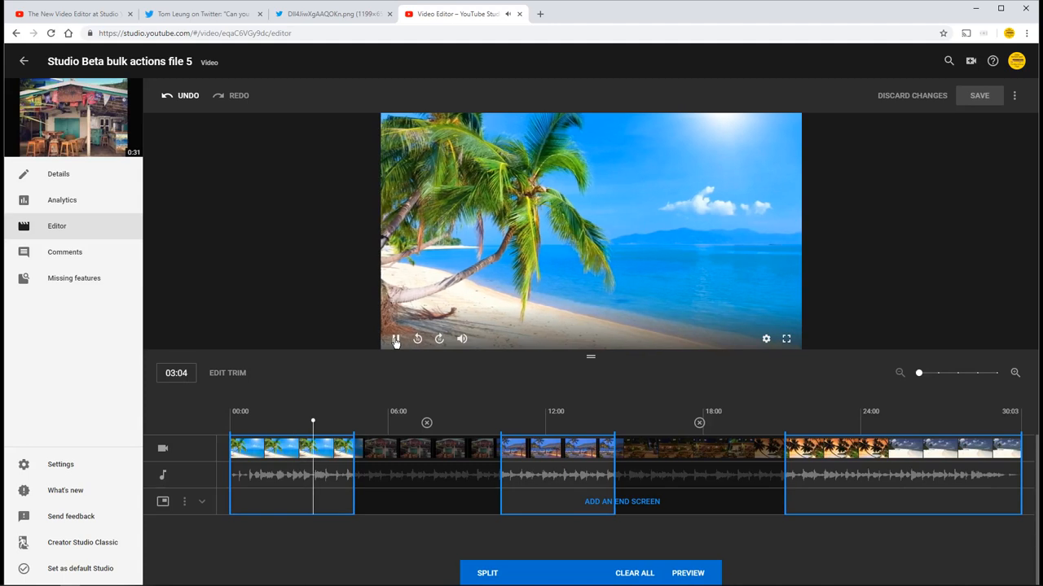
{"action": "left_click", "coordinate": [394, 339]}
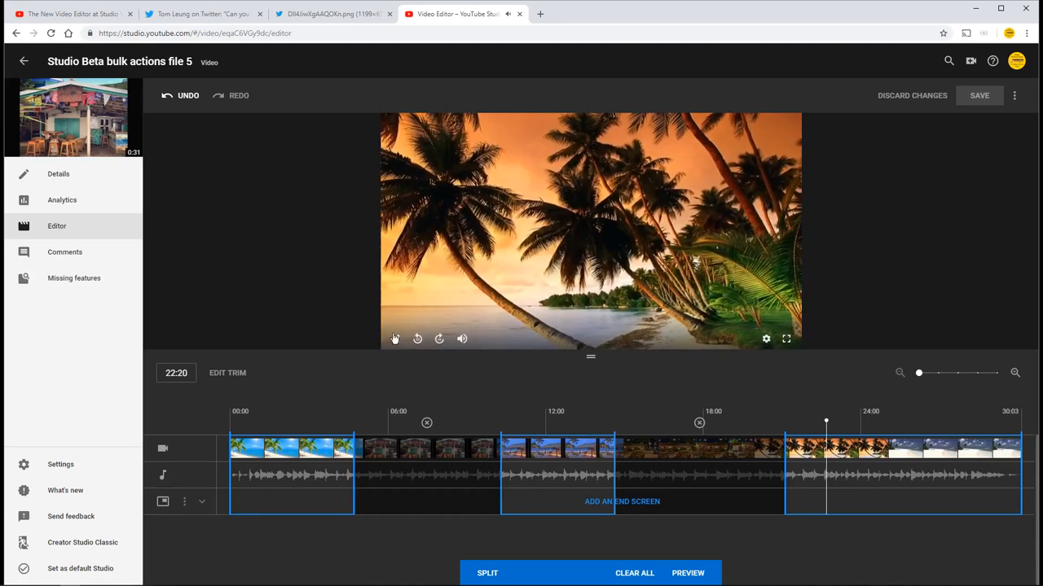
{"action": "left_click", "coordinate": [394, 339]}
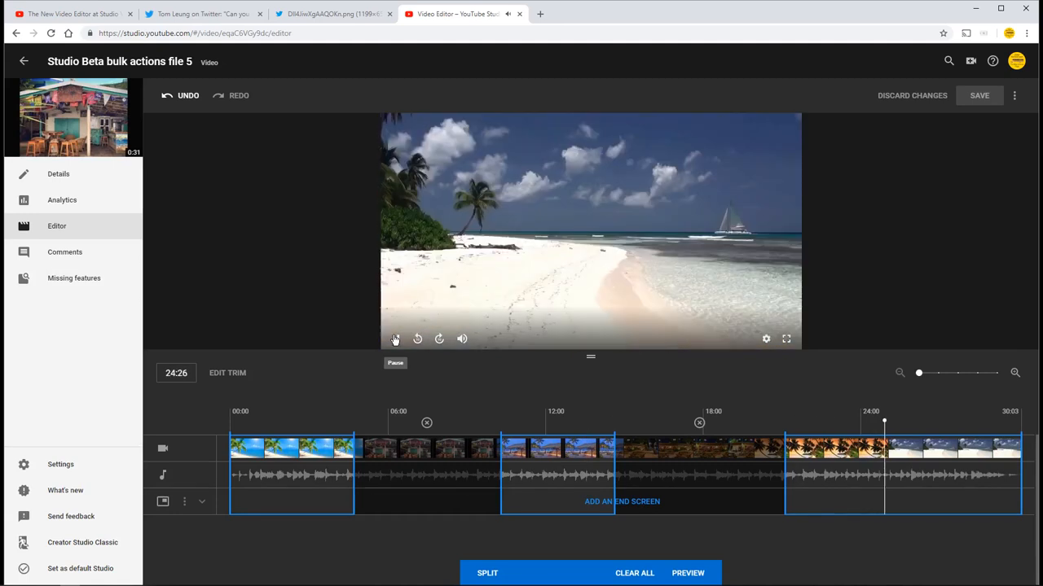
{"action": "left_click", "coordinate": [394, 338]}
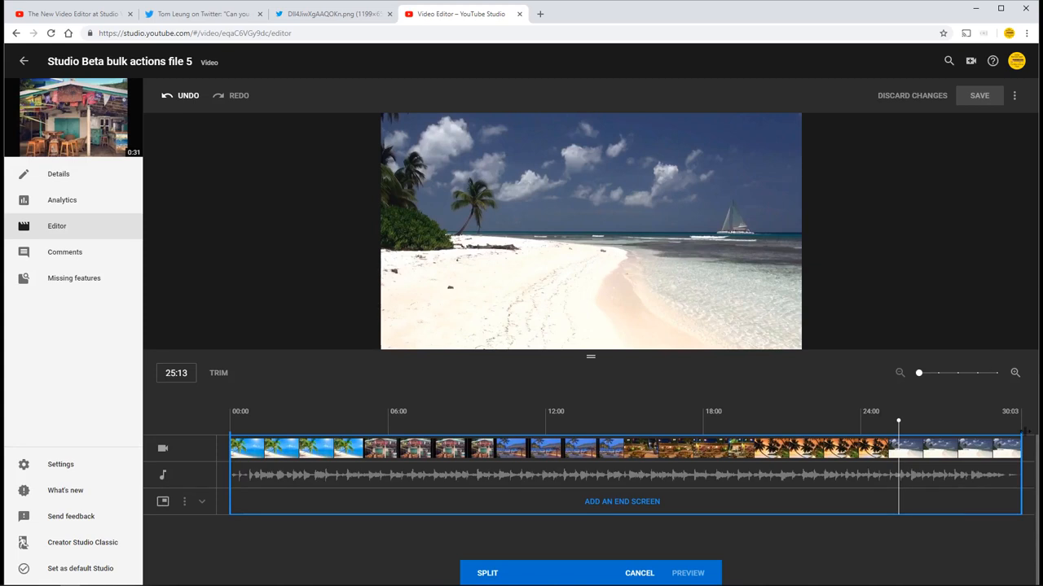
{"action": "mouse_move", "coordinate": [372, 430]}
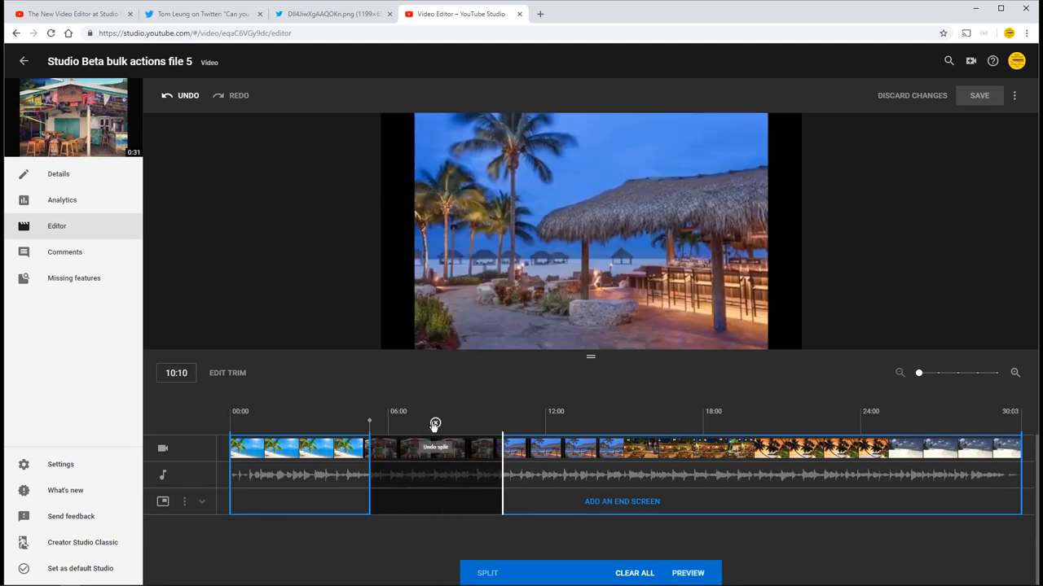
Step: Set the playhead on the timeline for the reworked cuts around 5:00–10:00 and 17:00–23:20
{"action": "left_click", "coordinate": [680, 421]}
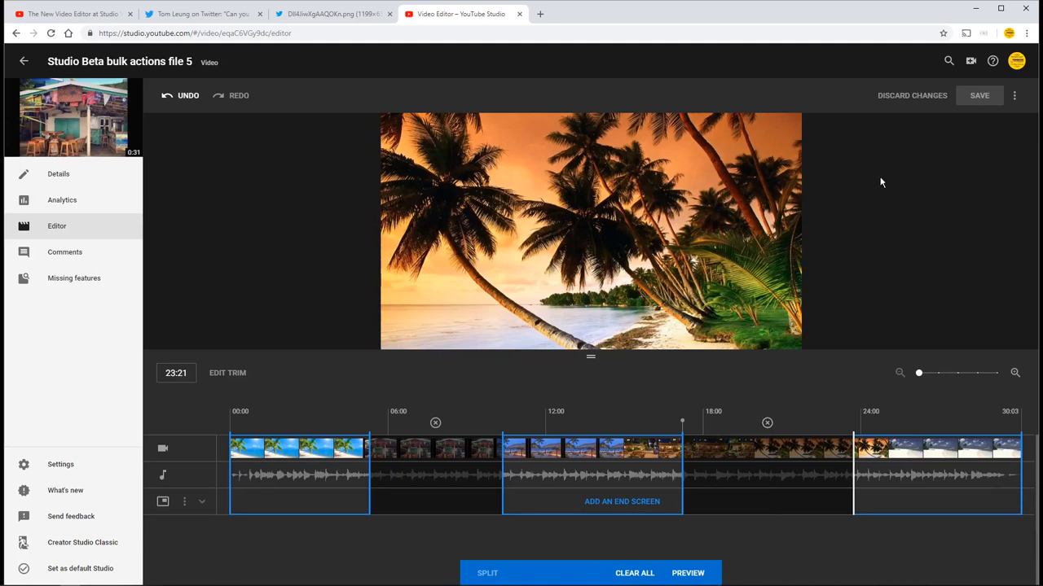
Step: Apply the two-section trim and preview the shortened video with the playhead near 12:21
{"action": "left_click", "coordinate": [687, 573]}
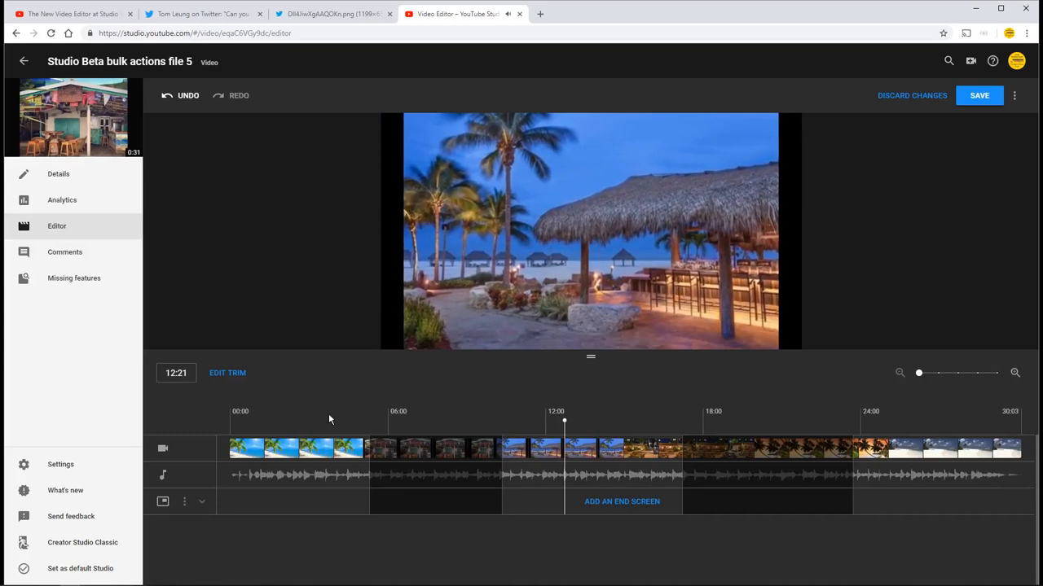
{"action": "mouse_move", "coordinate": [766, 469]}
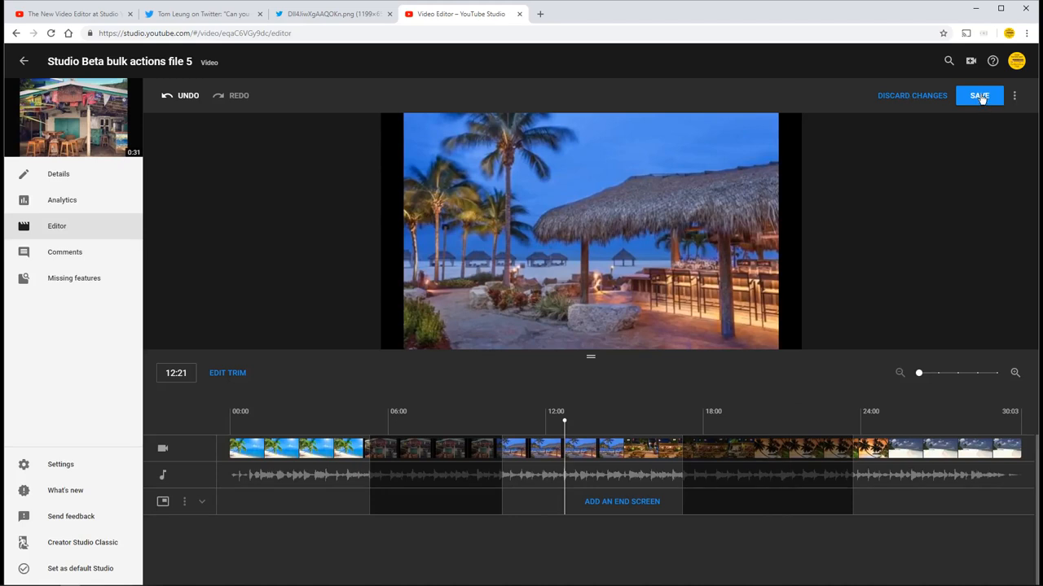
Step: Save the trimmed video, bringing up the save-to-existing-video confirmation
{"action": "left_click", "coordinate": [979, 94]}
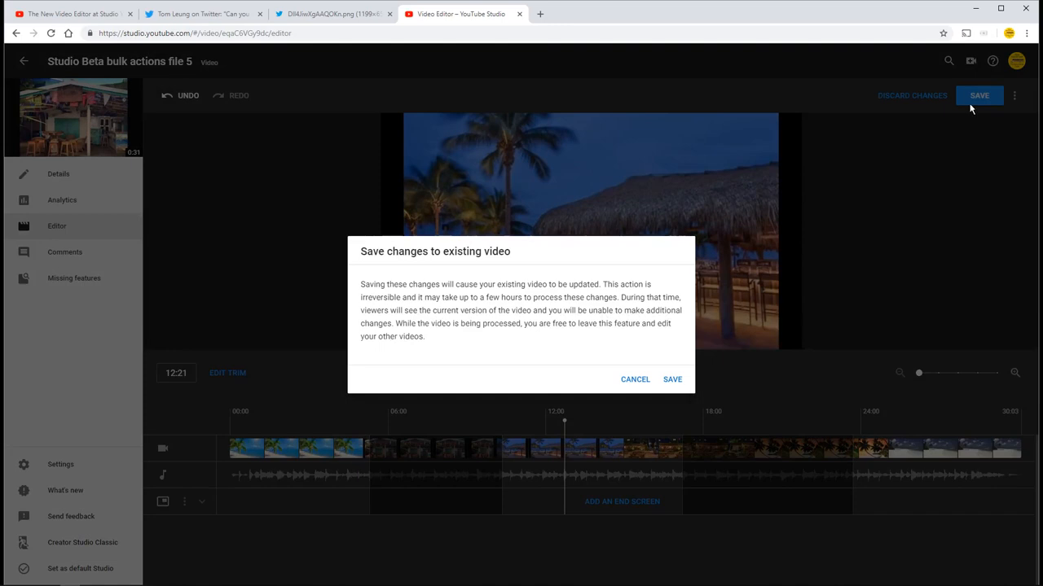
{"action": "mouse_move", "coordinate": [551, 407]}
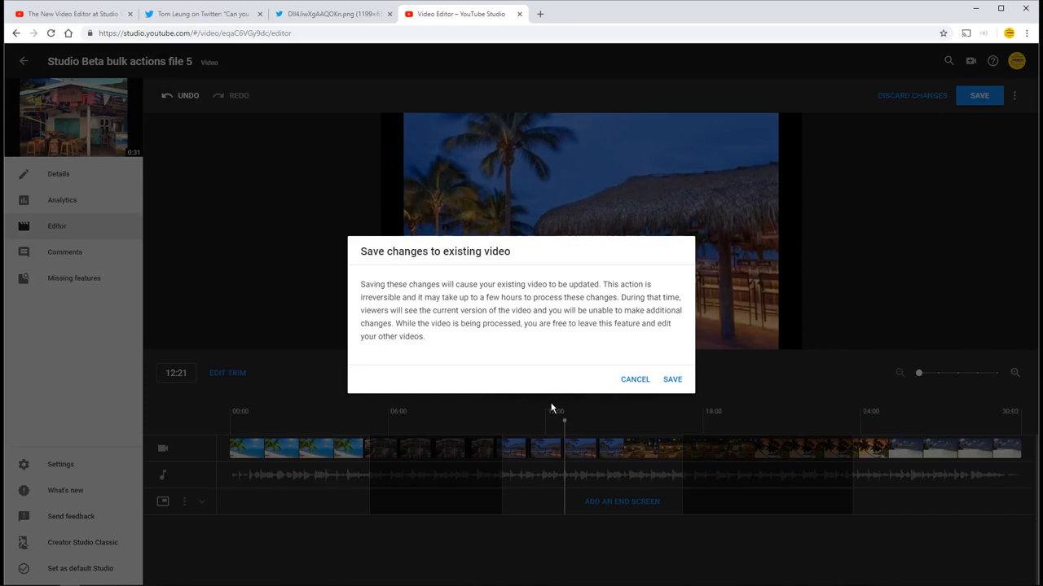
{"action": "mouse_move", "coordinate": [478, 345]}
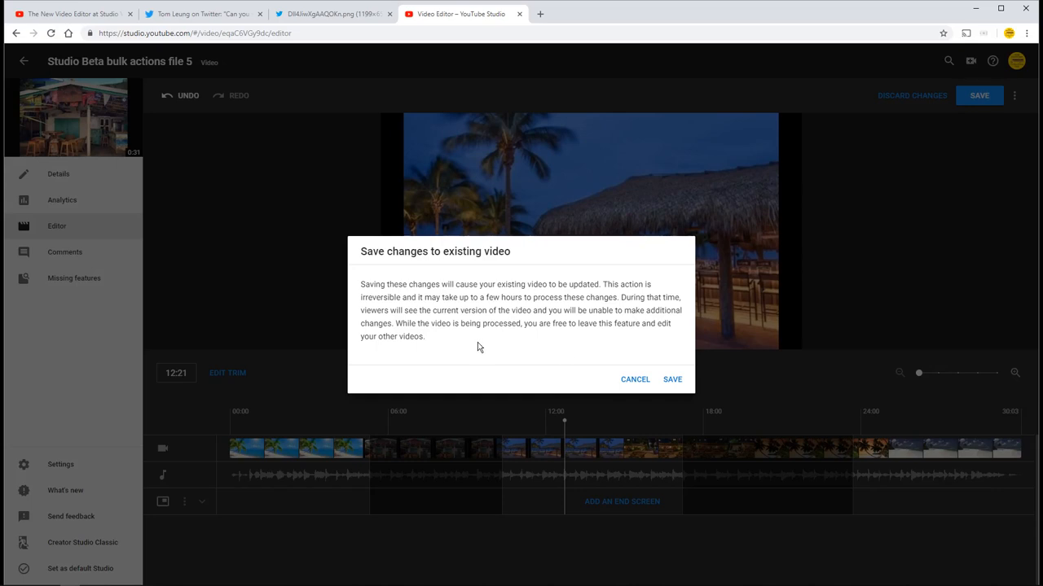
{"action": "mouse_move", "coordinate": [487, 339]}
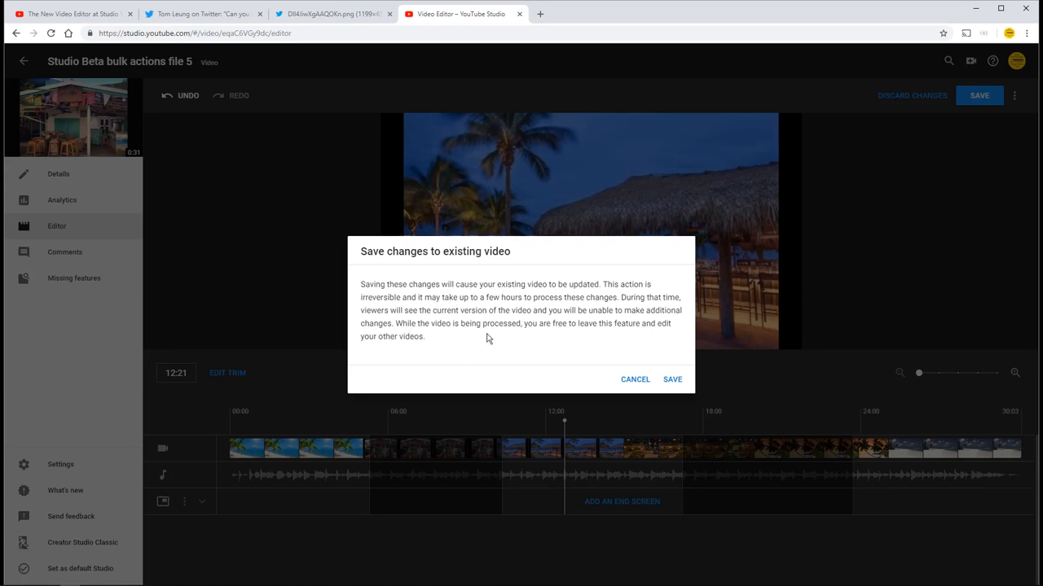
{"action": "mouse_move", "coordinate": [609, 342]}
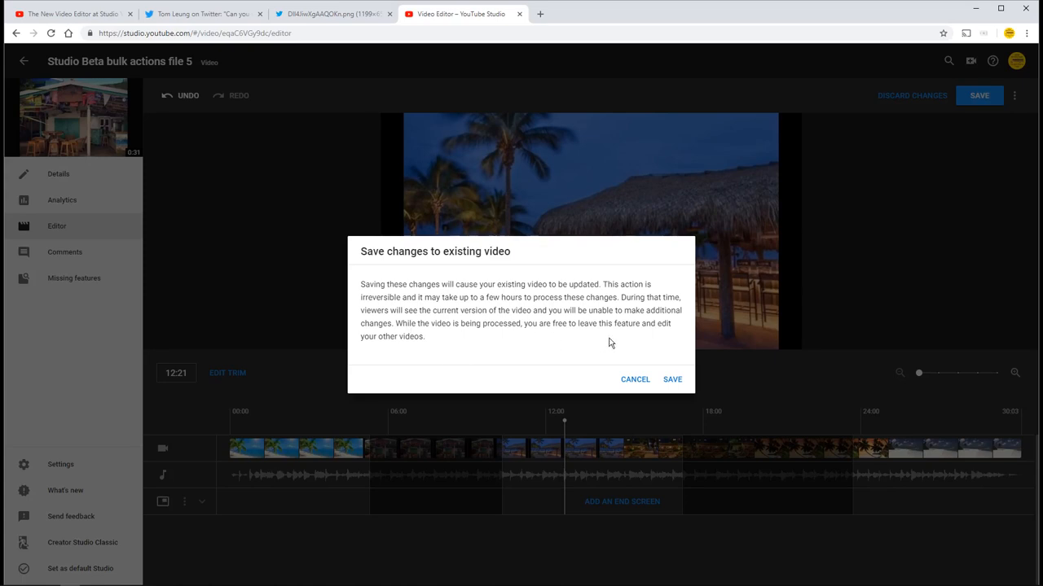
Step: Confirm 'Save changes to existing video' so the trimmed video begins processing
{"action": "left_click", "coordinate": [671, 380]}
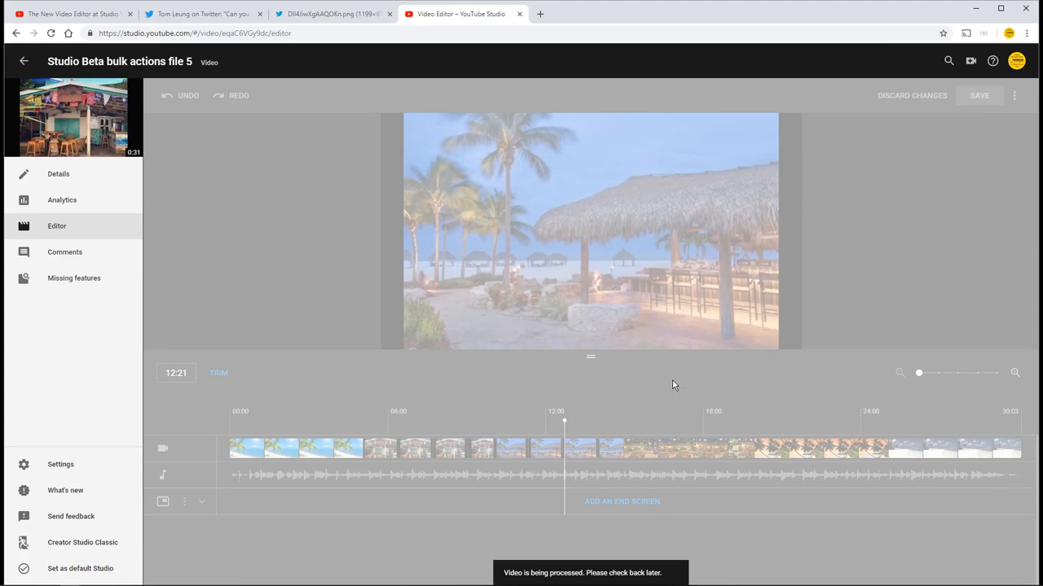
{"action": "mouse_move", "coordinate": [593, 334]}
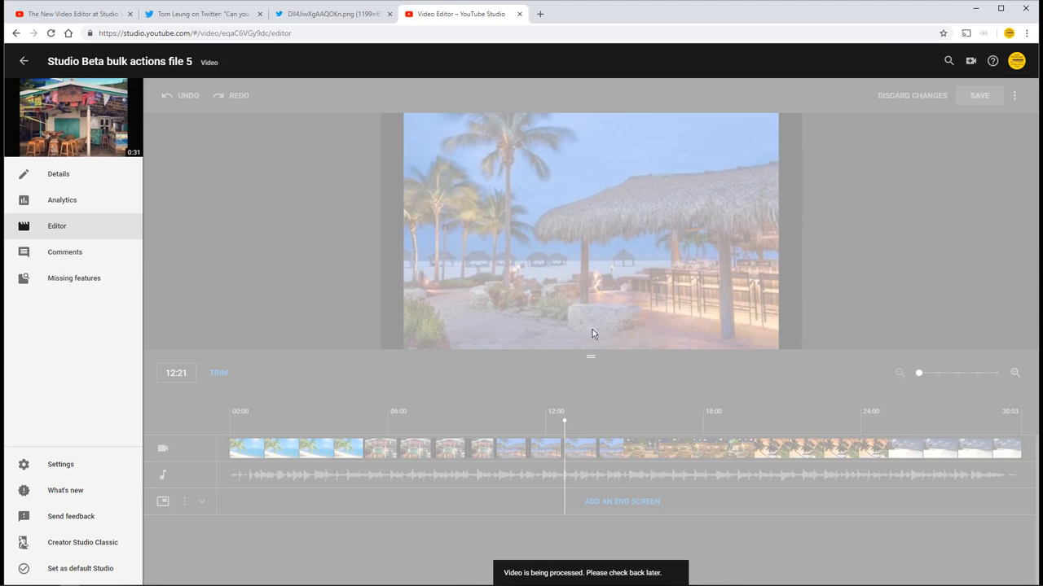
{"action": "mouse_move", "coordinate": [580, 337]}
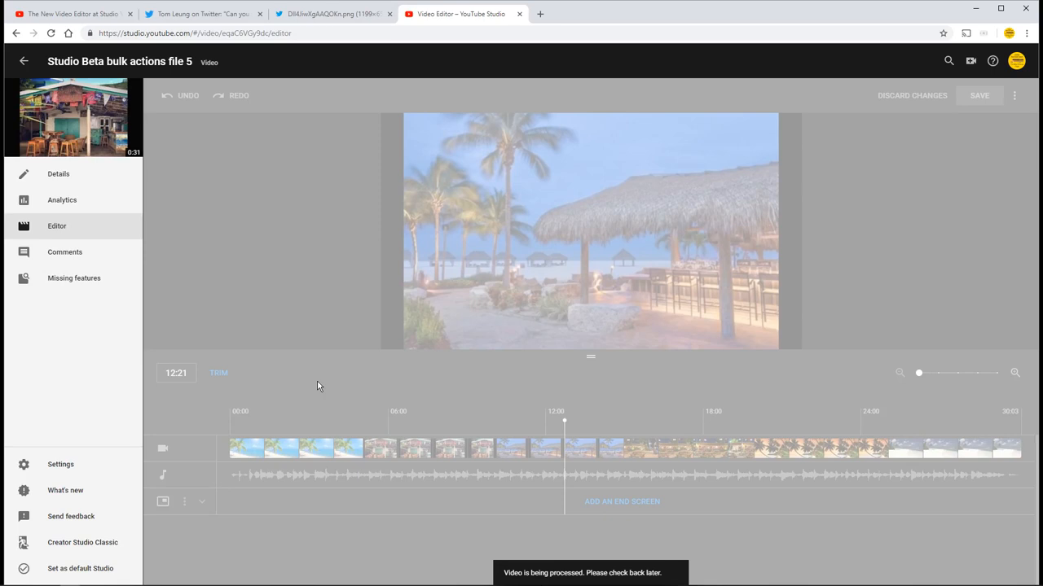
{"action": "mouse_move", "coordinate": [341, 365]}
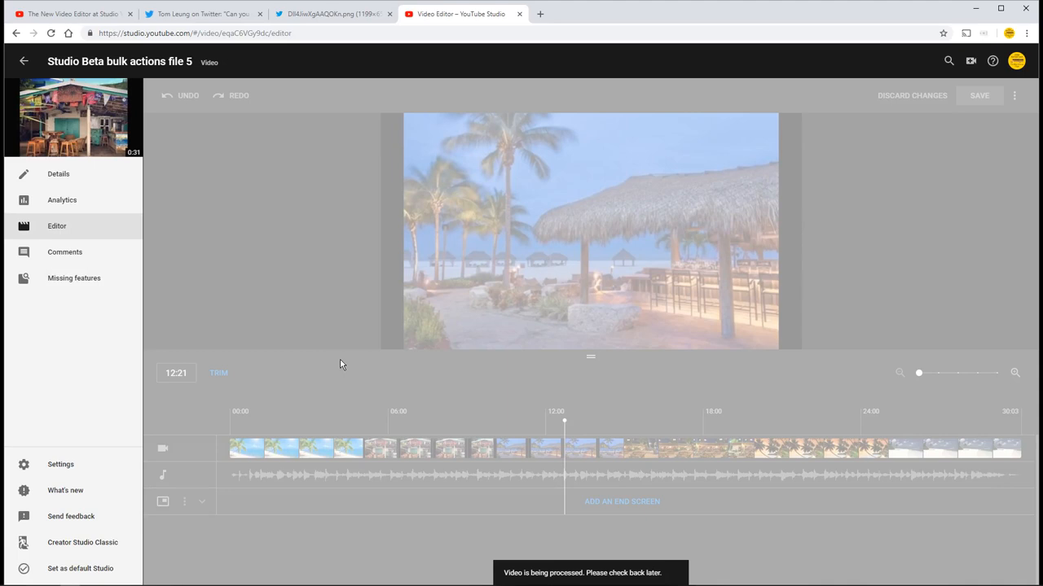
{"action": "mouse_move", "coordinate": [391, 316]}
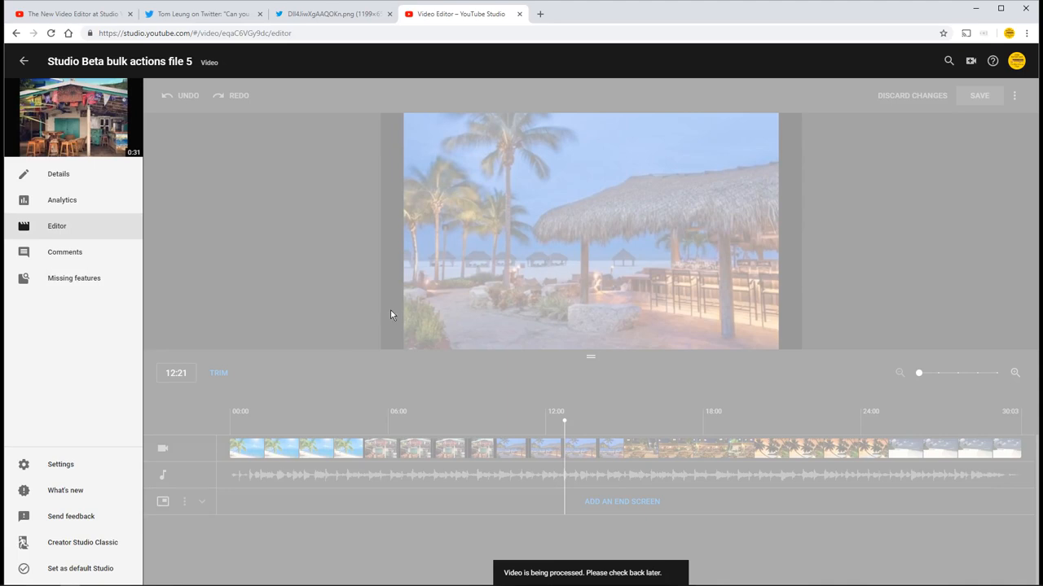